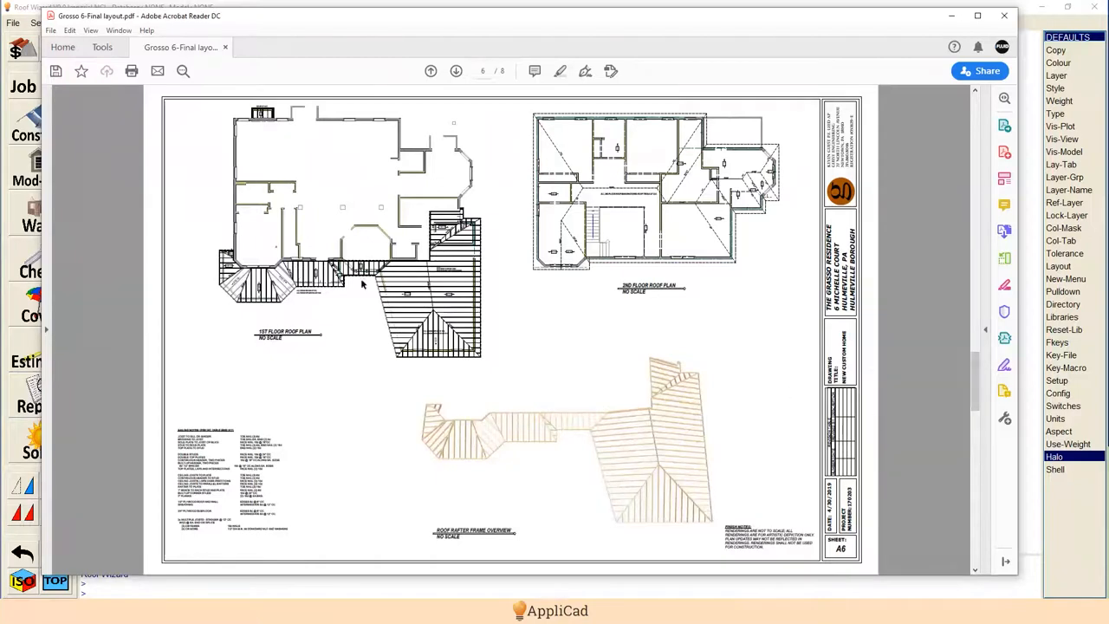
{"action": "mouse_move", "coordinate": [398, 265]}
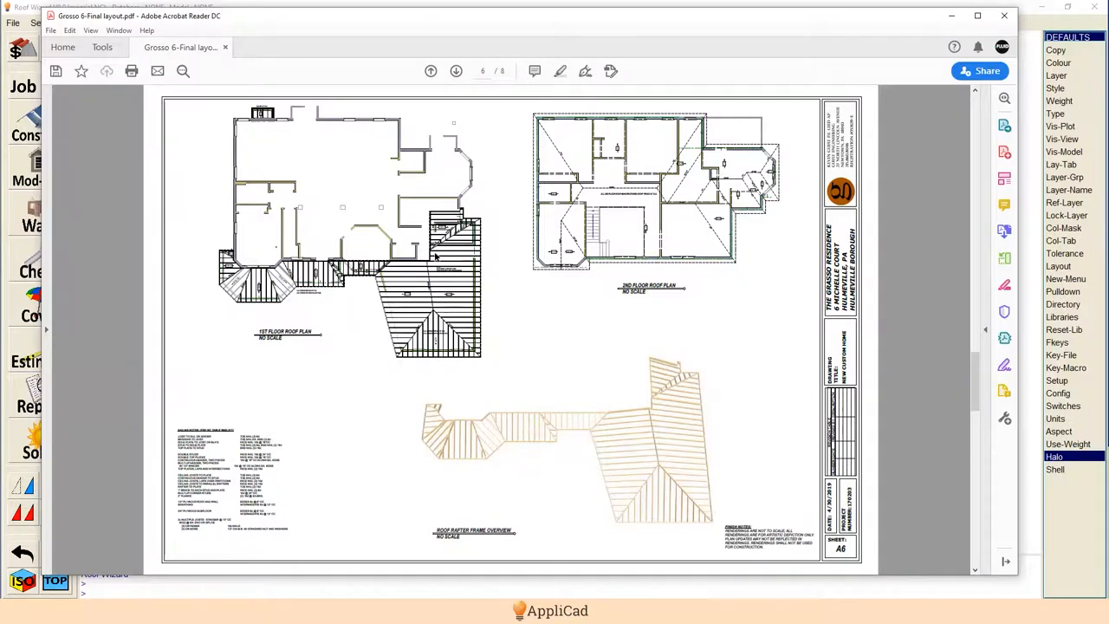
{"action": "mouse_move", "coordinate": [203, 160]}
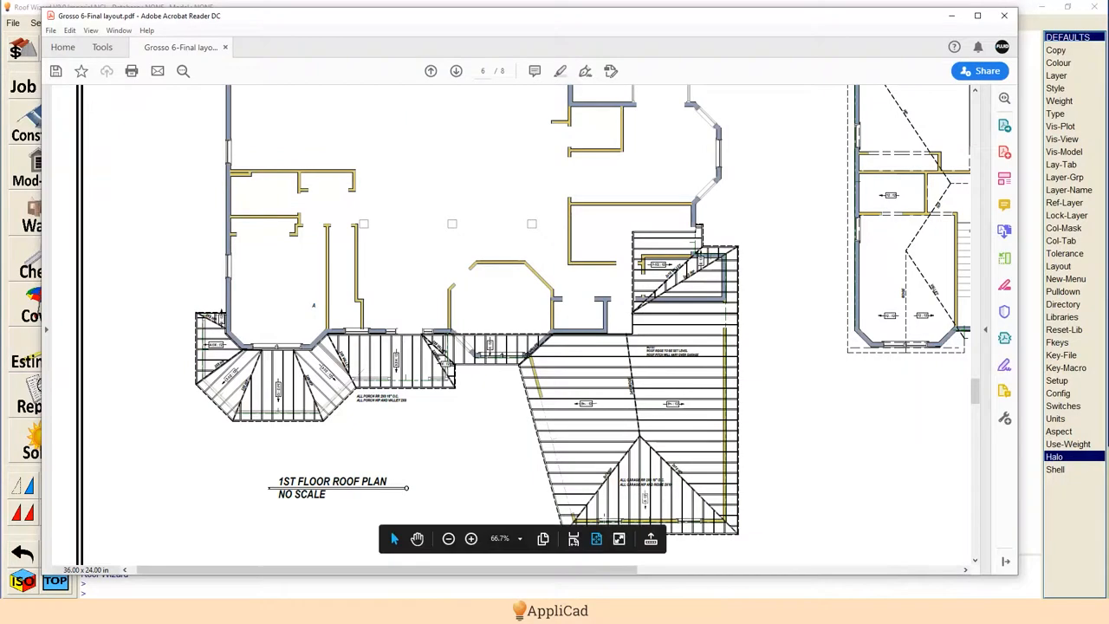
{"action": "mouse_move", "coordinate": [719, 328]}
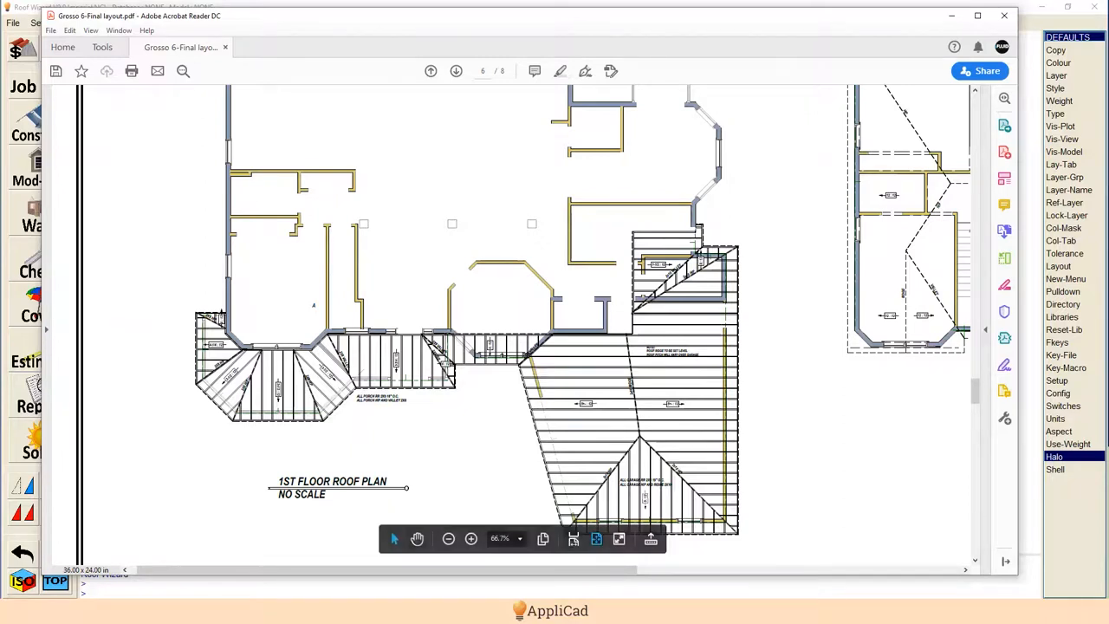
{"action": "mouse_move", "coordinate": [815, 216]}
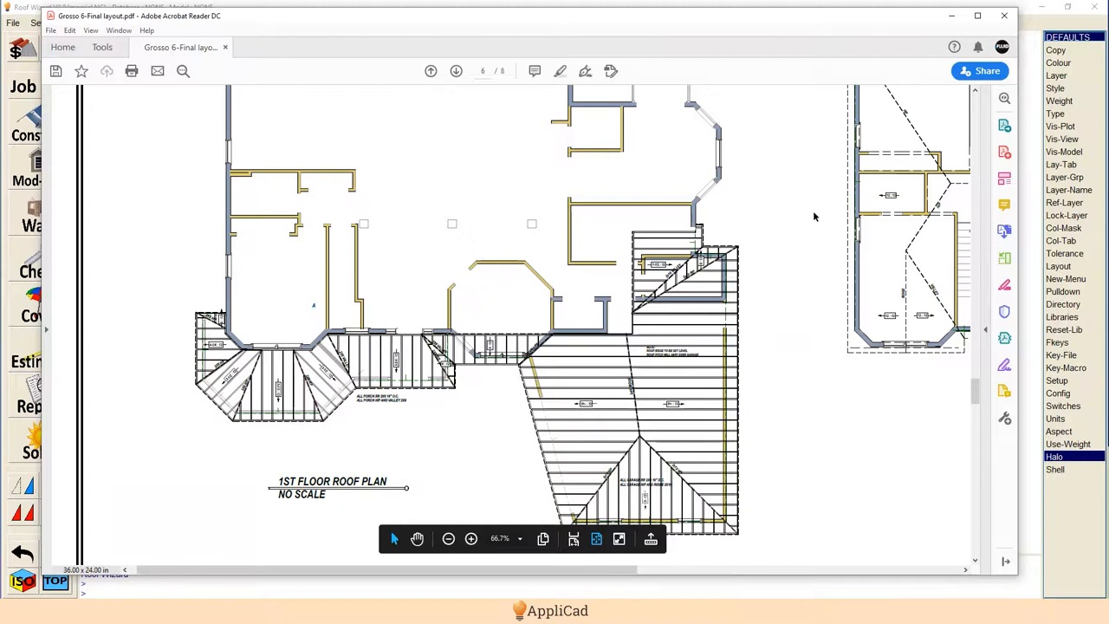
Scroll the PDF so the whole 1st floor roof plan is in view, then switch to Roof Wizard.
{"action": "scroll", "scroll_direction": "down", "scroll_amount": 3}
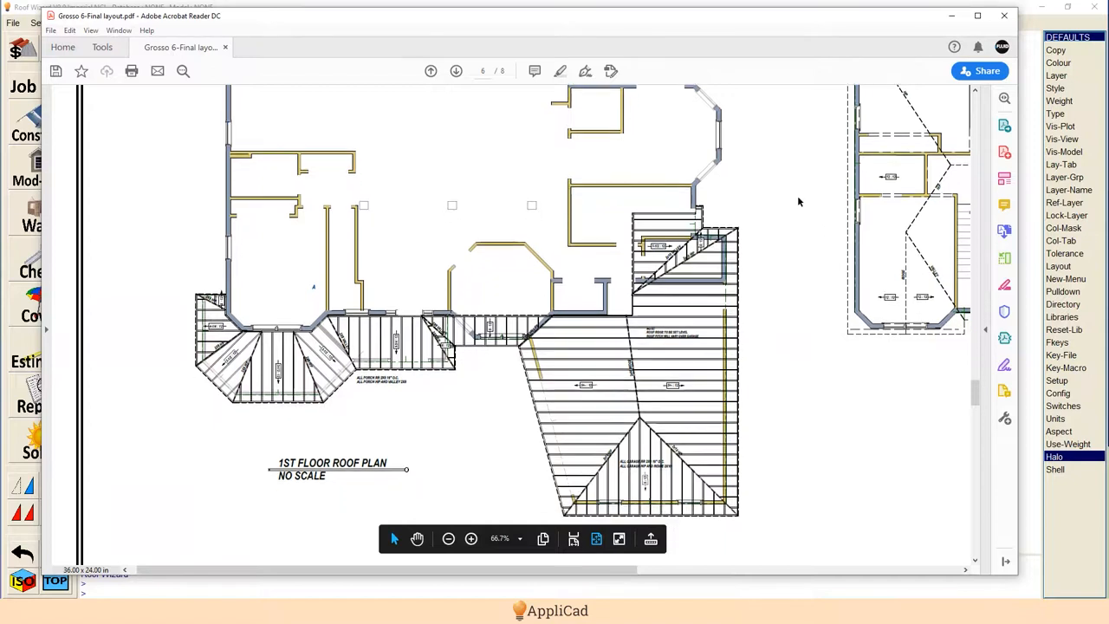
{"action": "scroll", "scroll_direction": "down", "scroll_amount": 3}
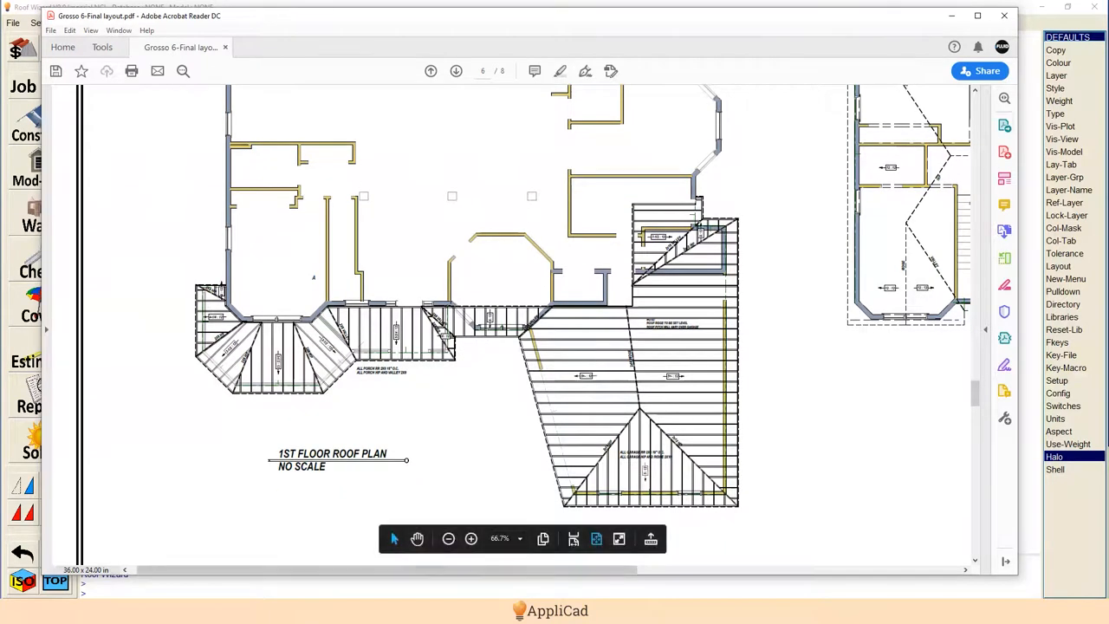
{"action": "left_click", "coordinate": [36, 41]}
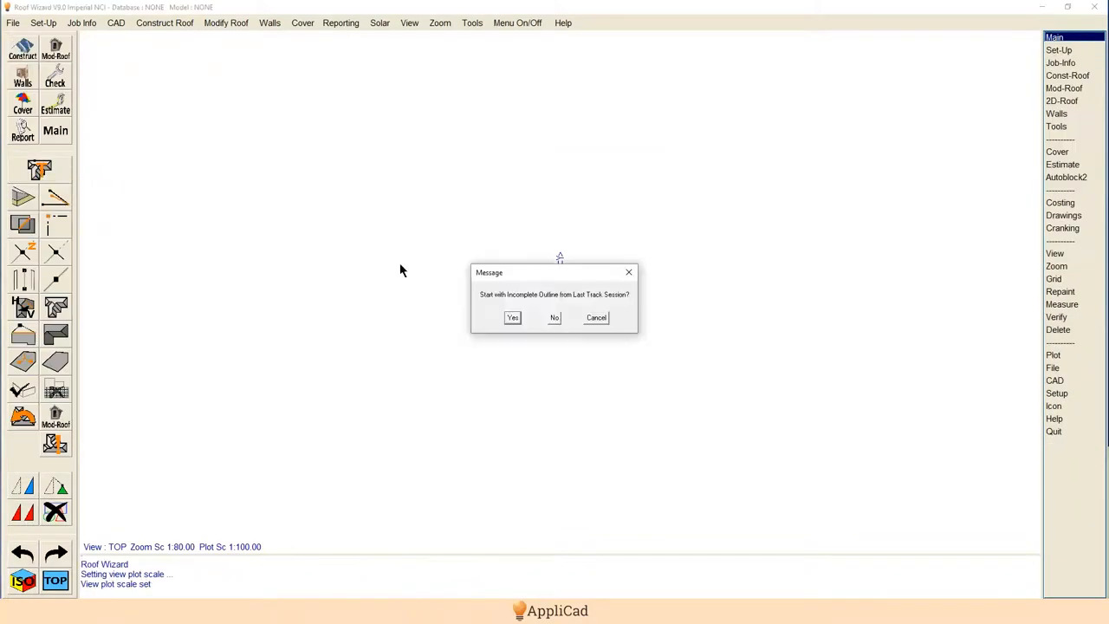
Decline resuming the outline and paste the copied roof plan as an underlay saved into FredsJob.dab.
{"action": "left_click", "coordinate": [554, 317]}
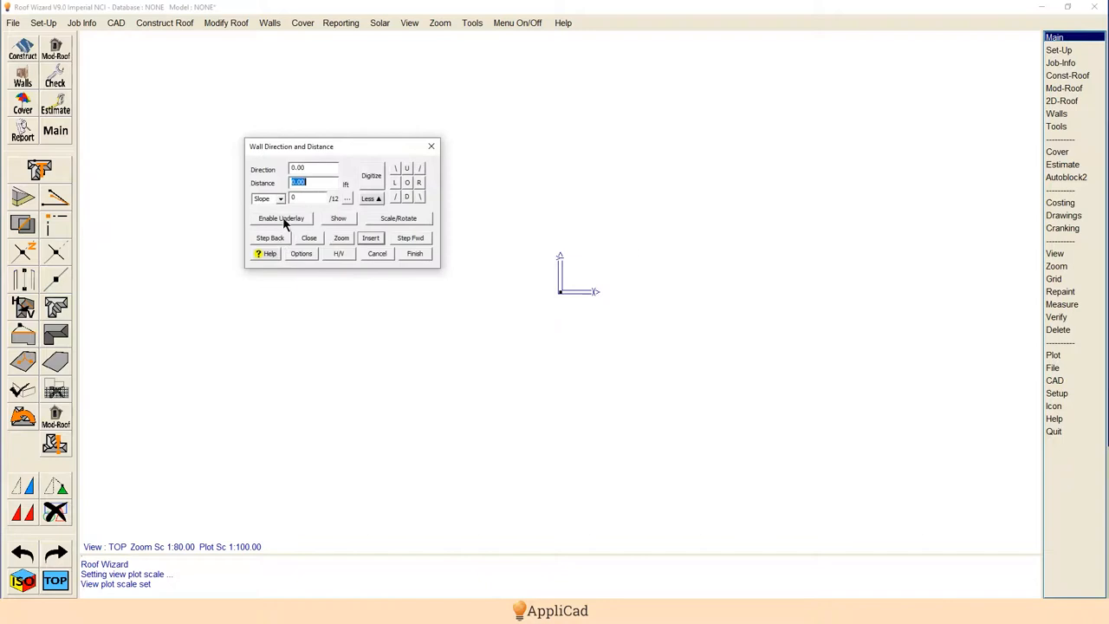
{"action": "left_click", "coordinate": [281, 218]}
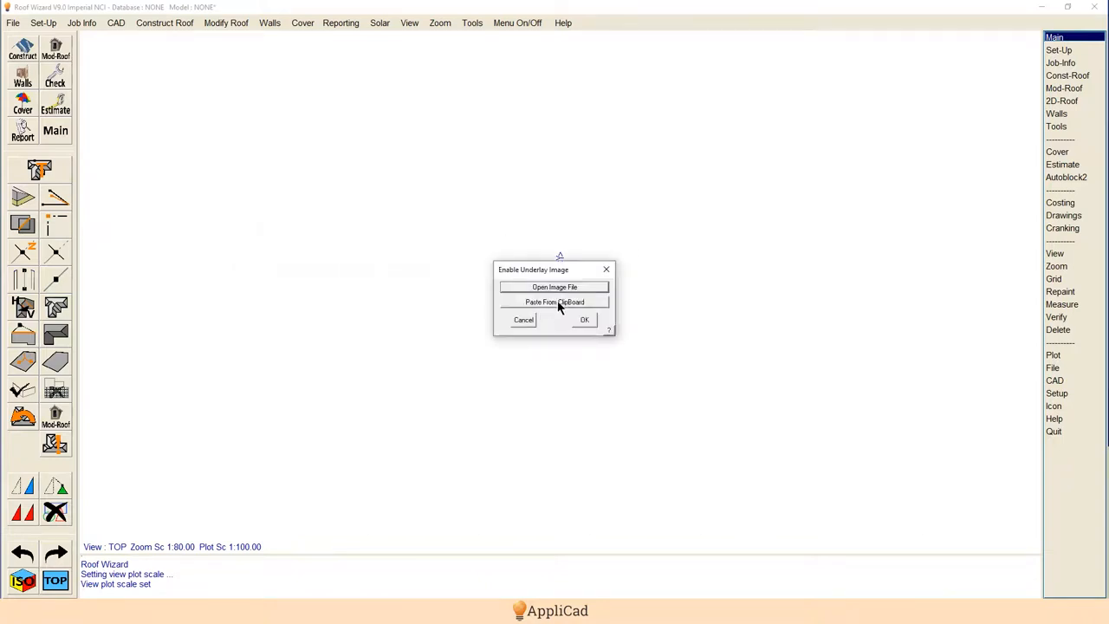
{"action": "left_click", "coordinate": [555, 287]}
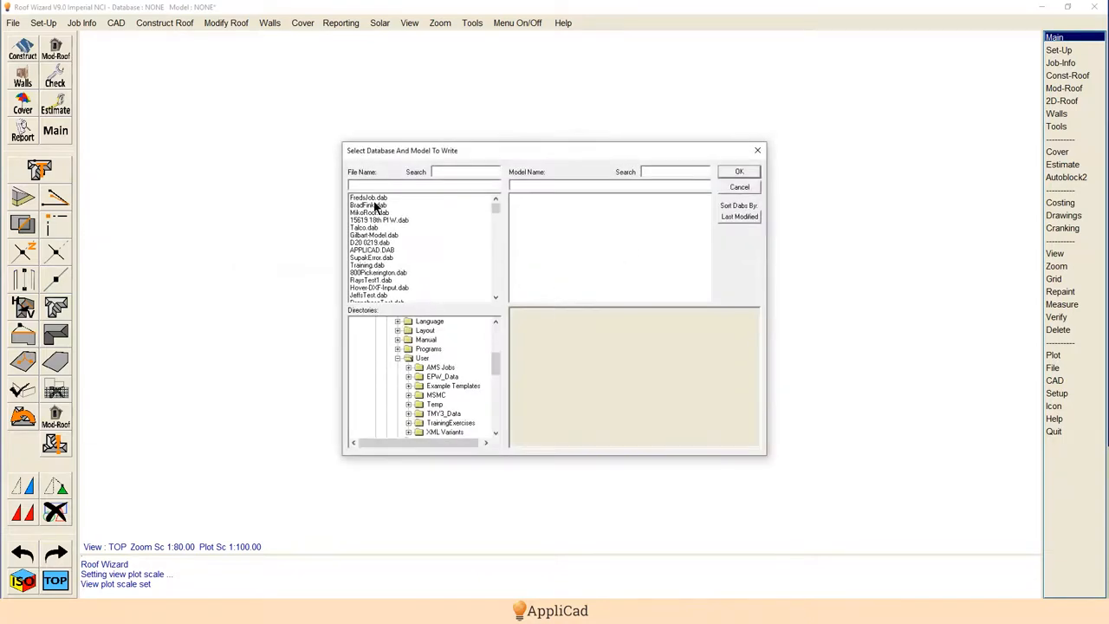
{"action": "left_click", "coordinate": [368, 197]}
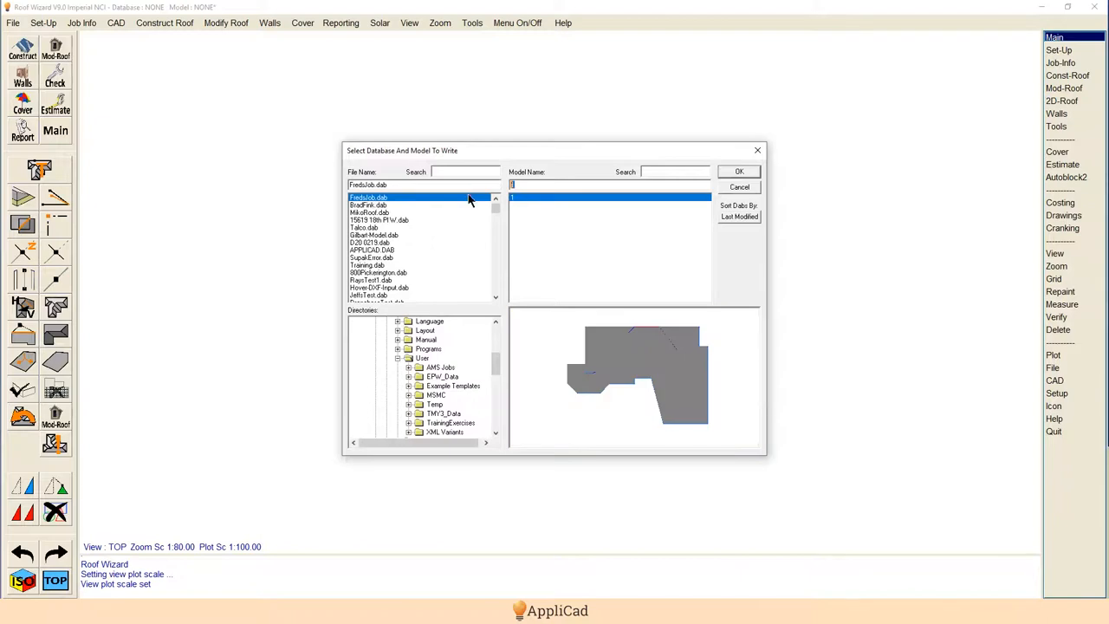
{"action": "left_click", "coordinate": [739, 171]}
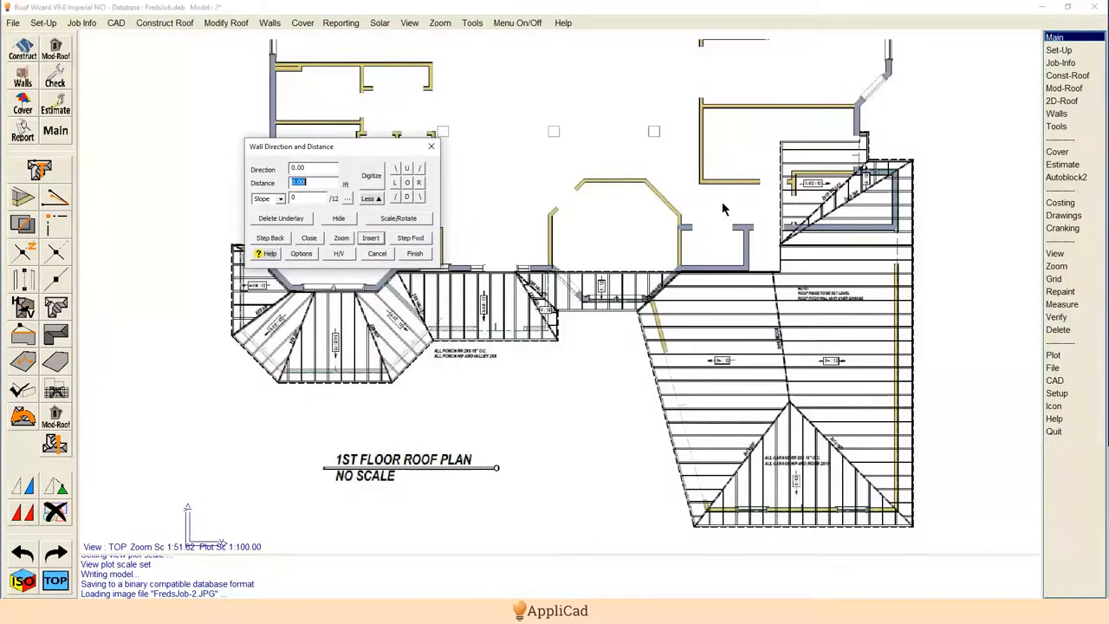
{"action": "mouse_move", "coordinate": [743, 180]}
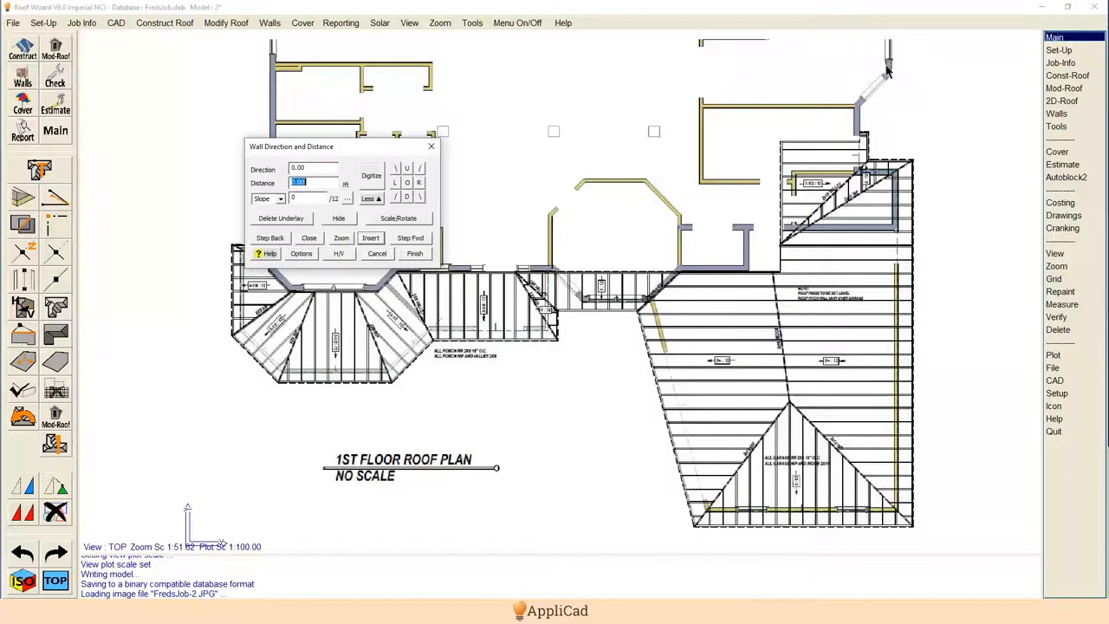
{"action": "mouse_move", "coordinate": [832, 91]}
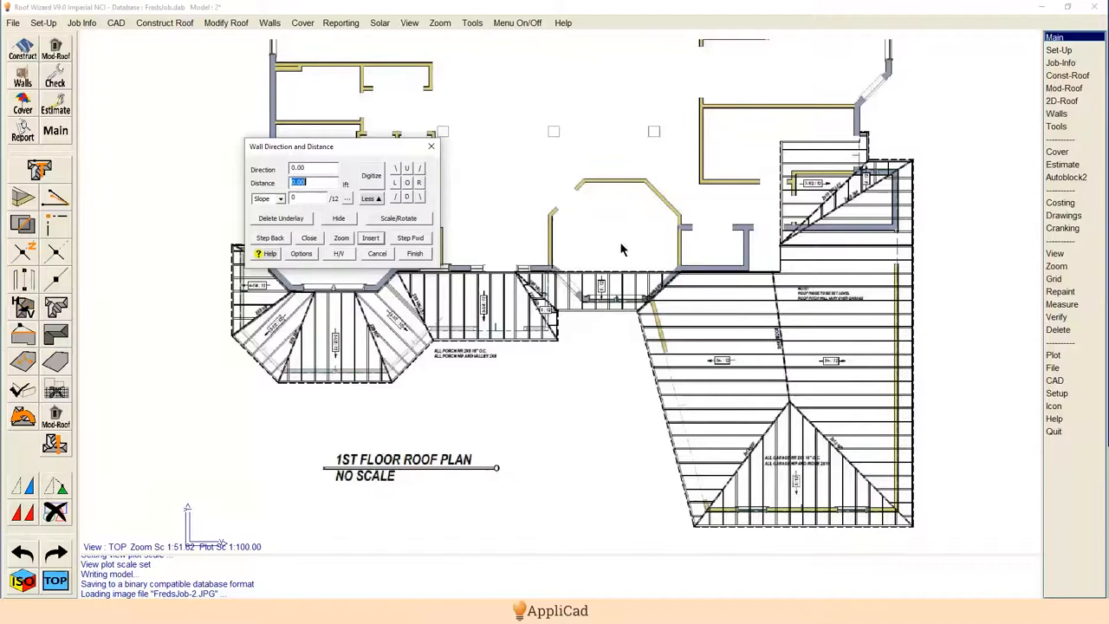
Rescale the underlay from two measured points with an actual dimension of 62.
{"action": "left_click", "coordinate": [399, 218]}
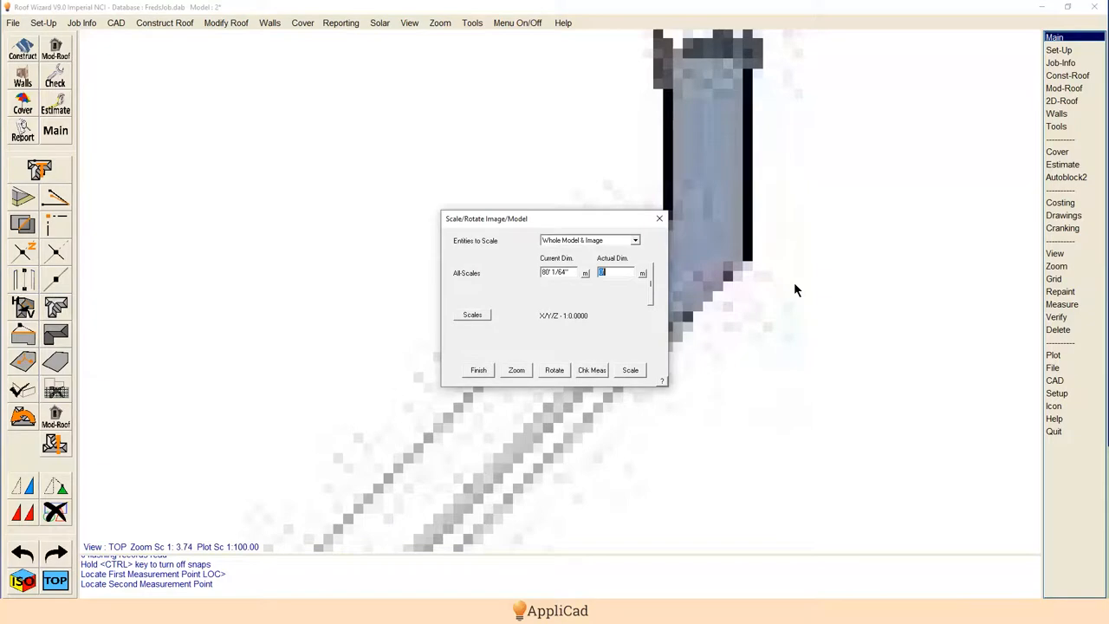
{"action": "type", "text": "62"}
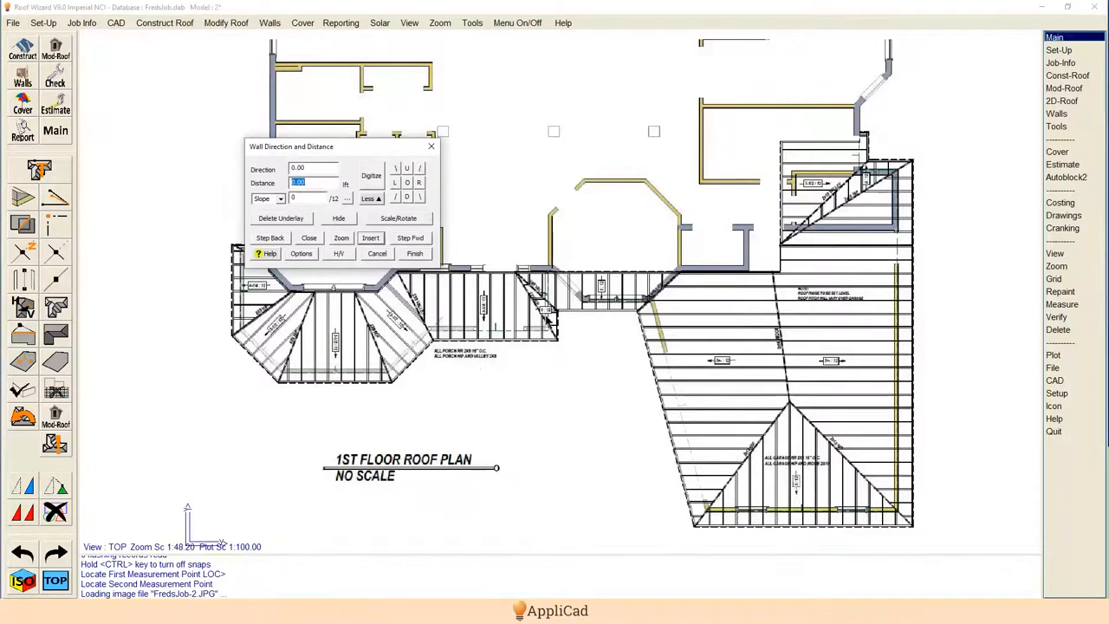
{"action": "mouse_move", "coordinate": [899, 471]}
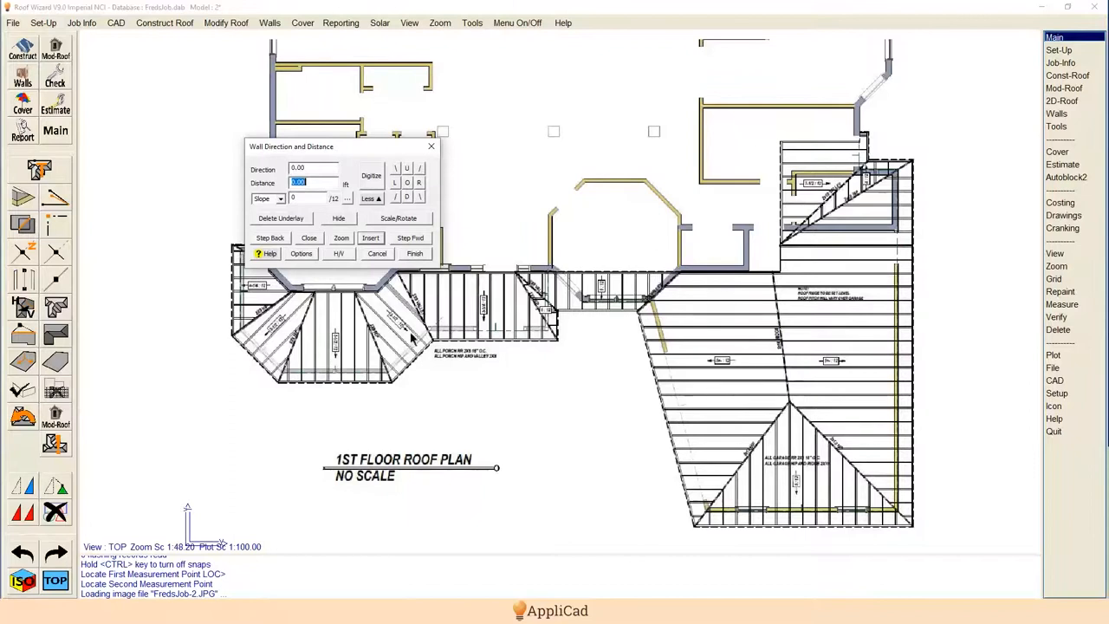
{"action": "mouse_move", "coordinate": [442, 320]}
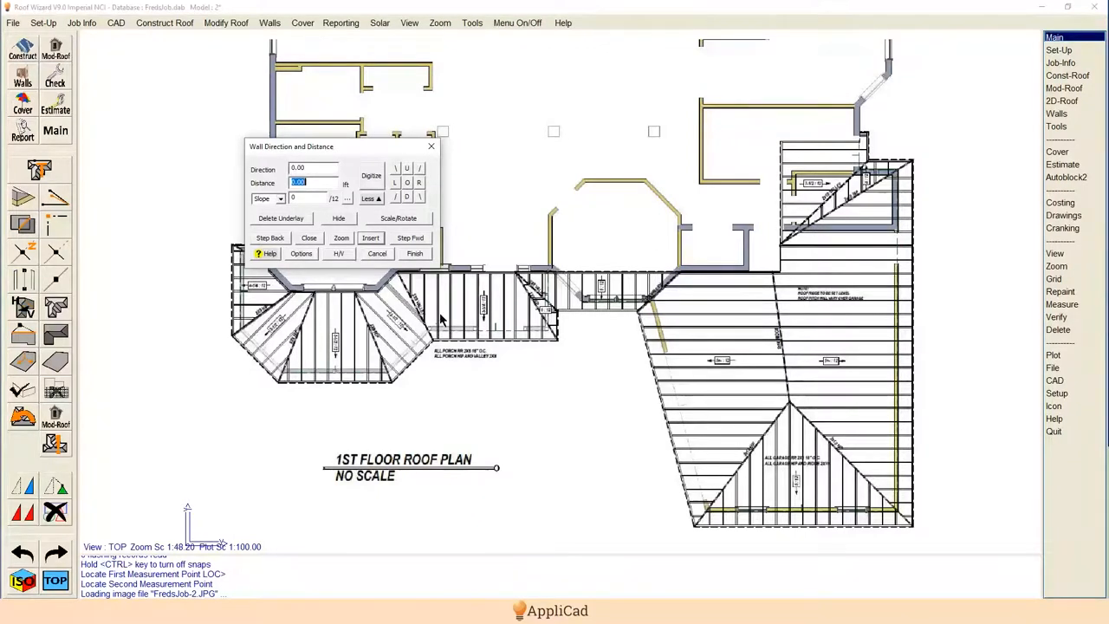
{"action": "mouse_move", "coordinate": [628, 409]}
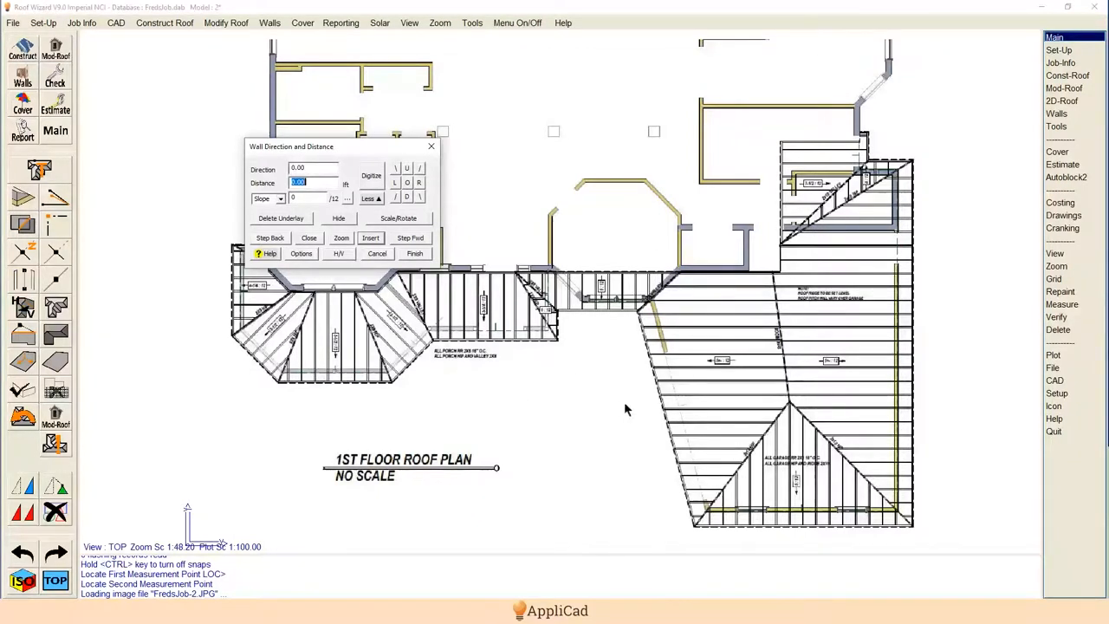
{"action": "mouse_move", "coordinate": [550, 279]}
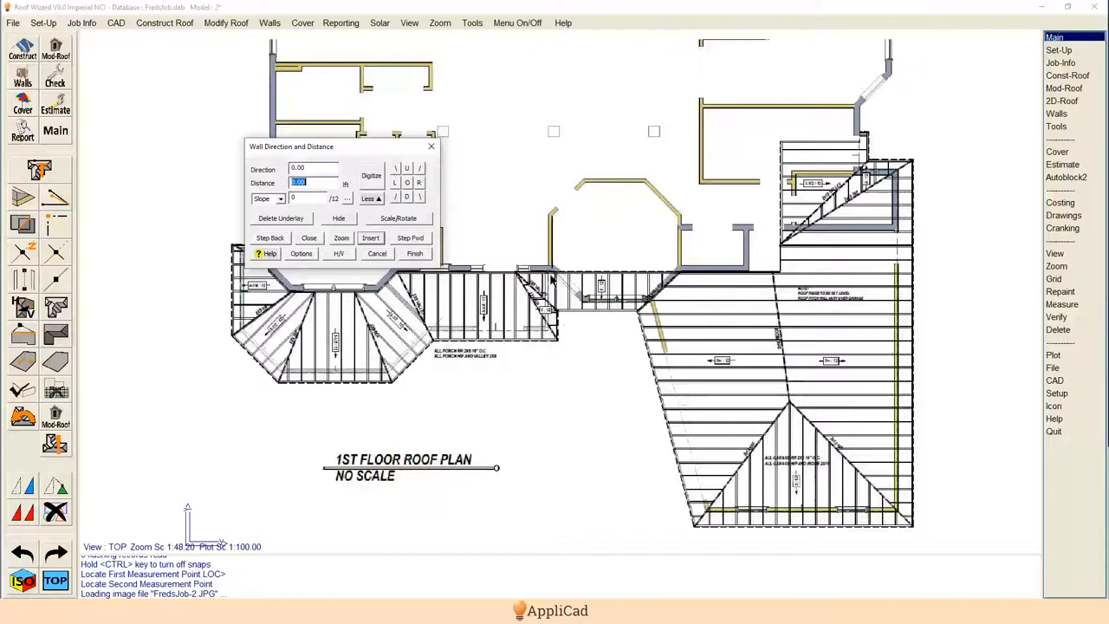
{"action": "mouse_move", "coordinate": [656, 404]}
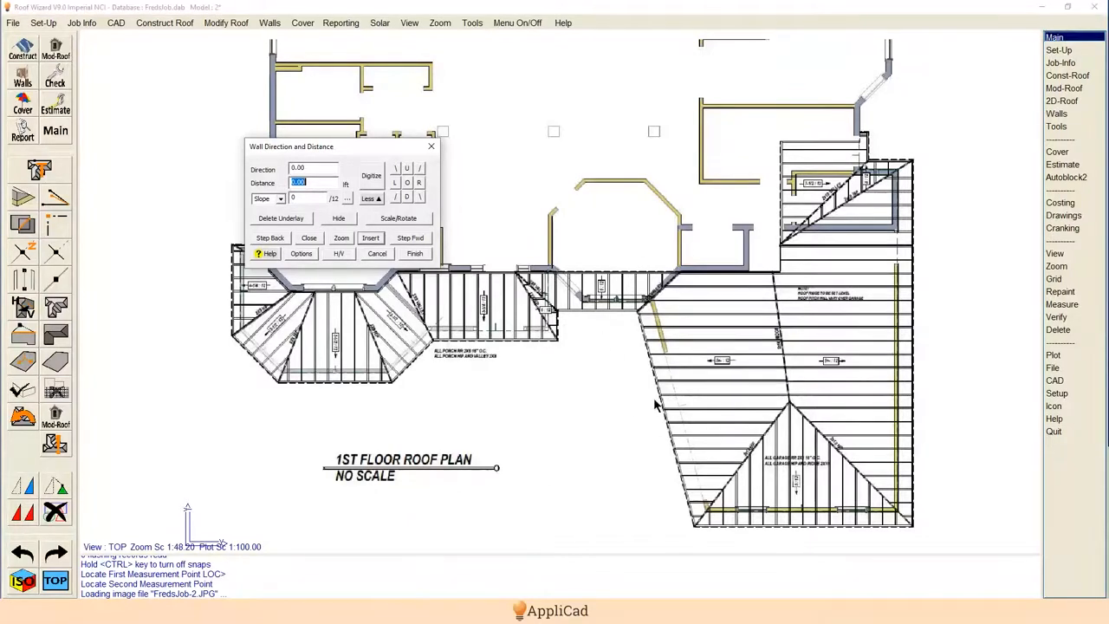
{"action": "mouse_move", "coordinate": [841, 212]}
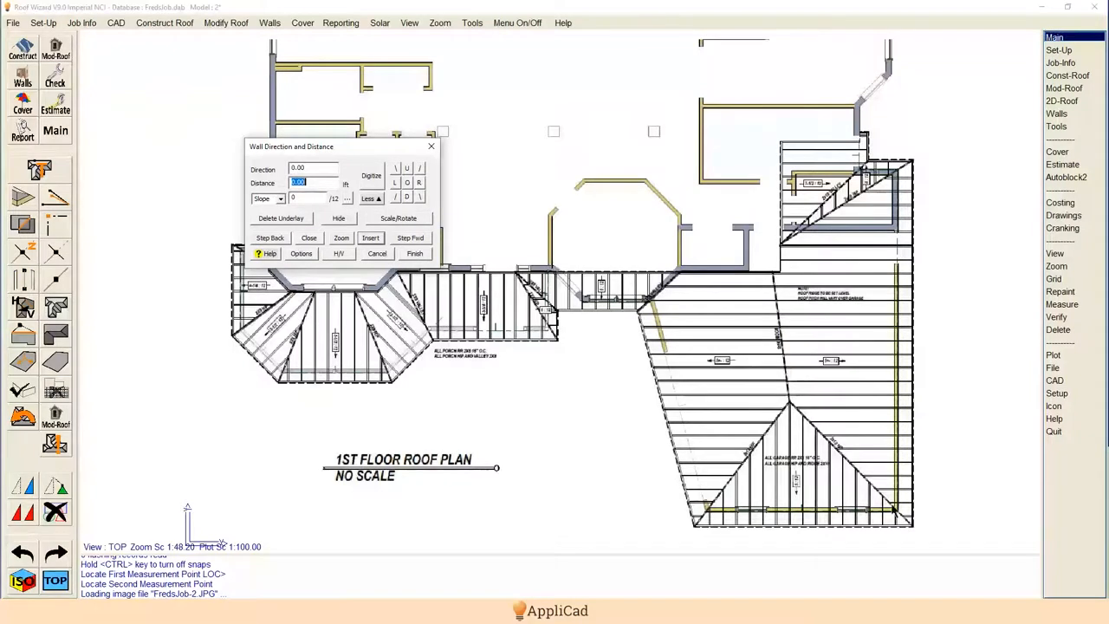
{"action": "mouse_move", "coordinate": [706, 414]}
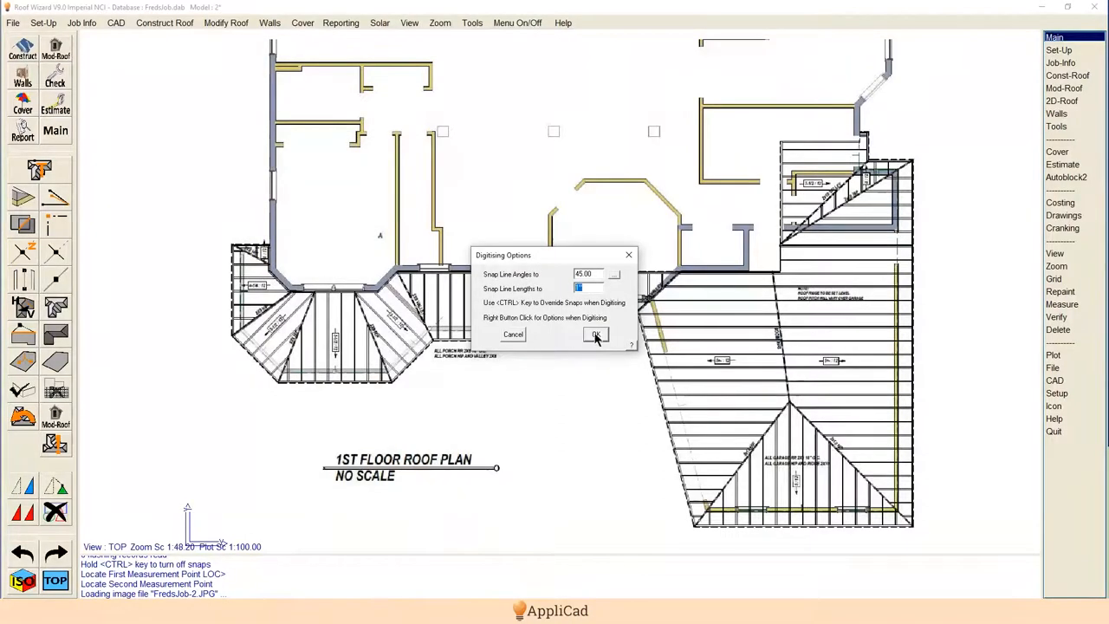
Confirm the 45 degree snap settings and begin digitising the outline at the first plan corner.
{"action": "left_click", "coordinate": [596, 334]}
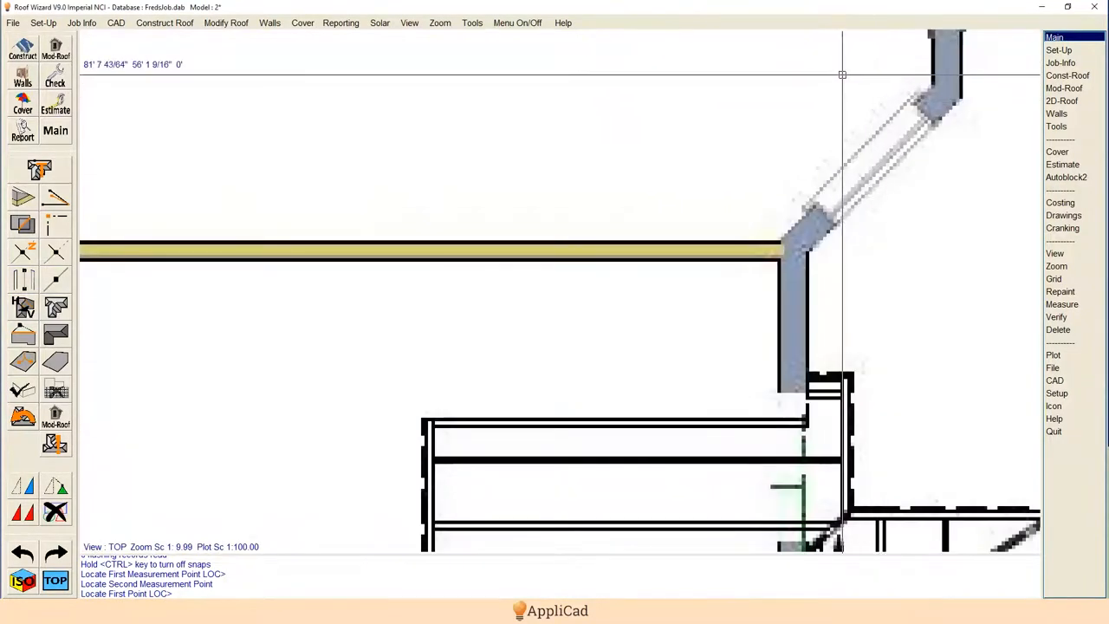
{"action": "left_click", "coordinate": [843, 525]}
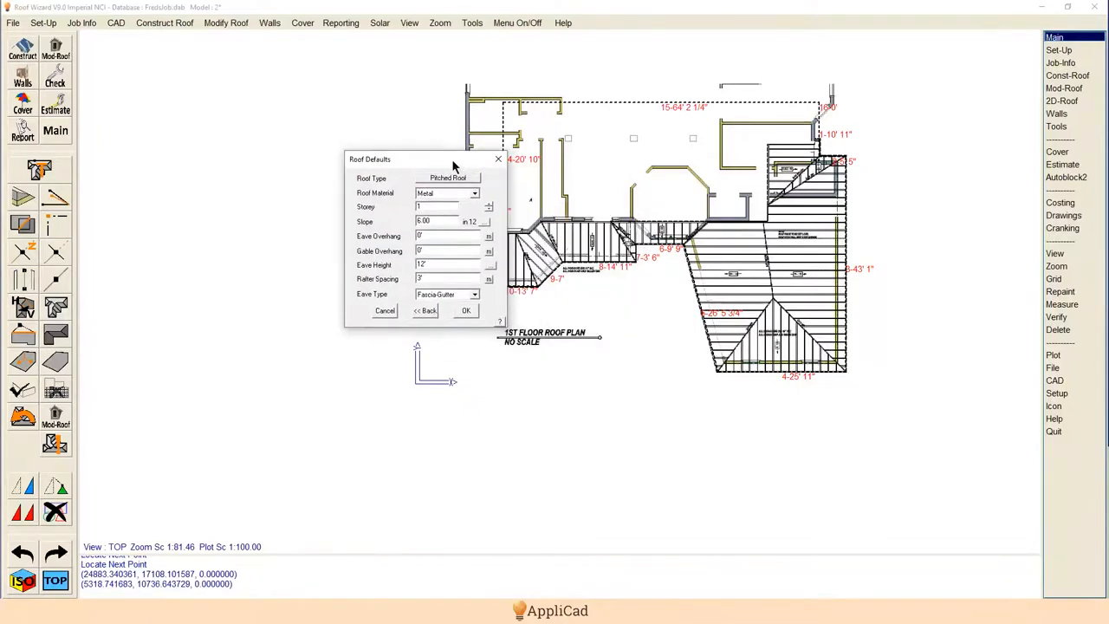
Keep the pitched metal roof at 6/12 slope, lower the eave height to 10', and accept the defaults.
{"action": "left_click_drag", "start_coordinate": [407, 158], "coordinate": [320, 146]}
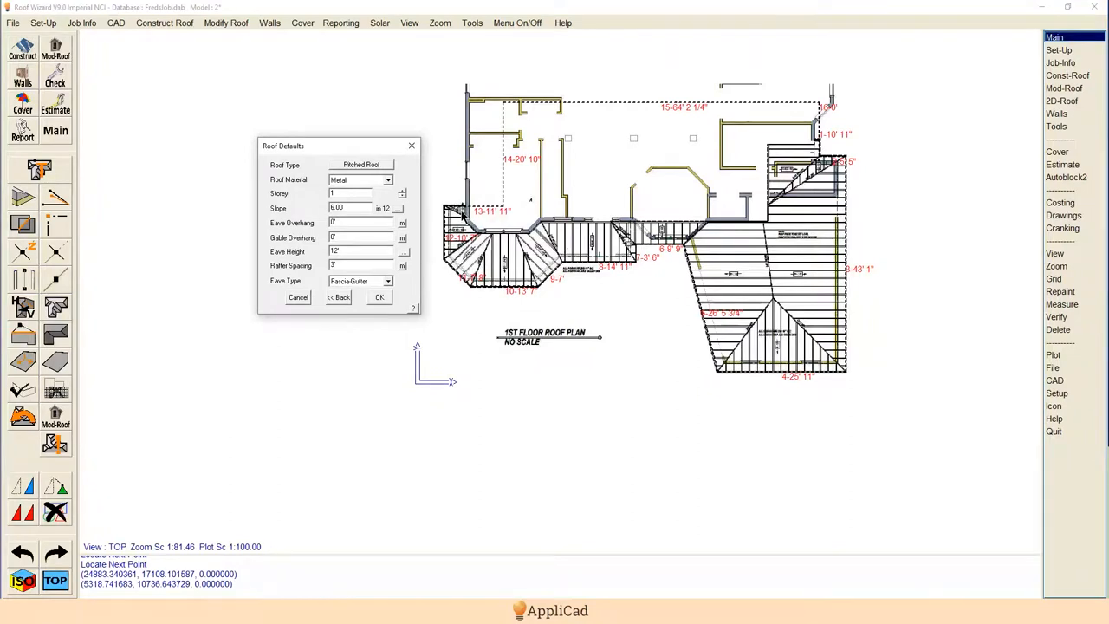
{"action": "mouse_move", "coordinate": [786, 344]}
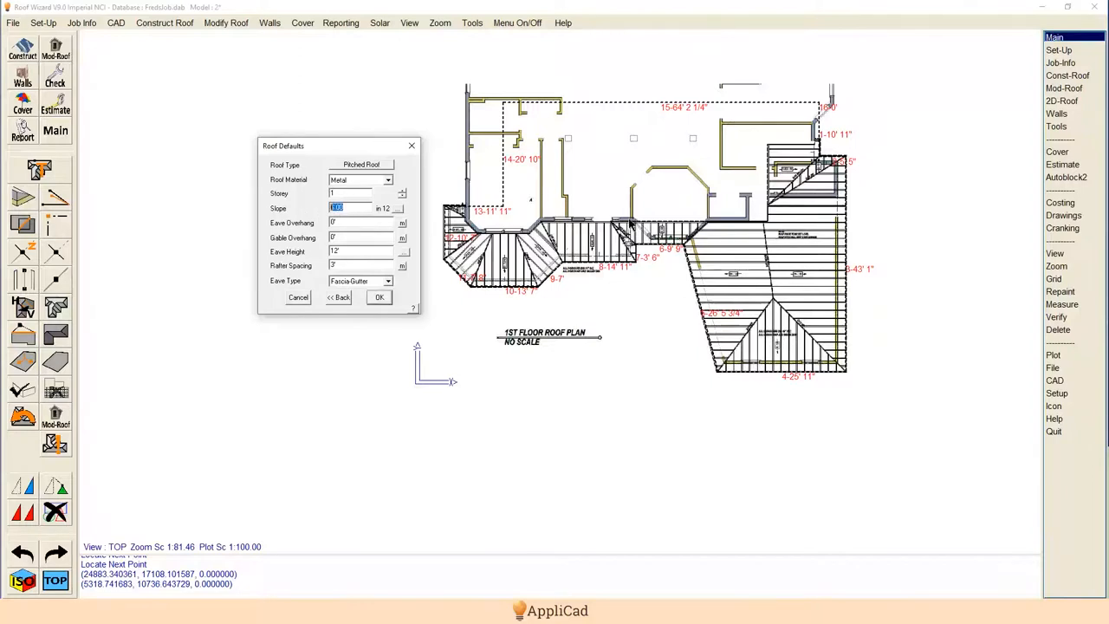
{"action": "mouse_move", "coordinate": [667, 247]}
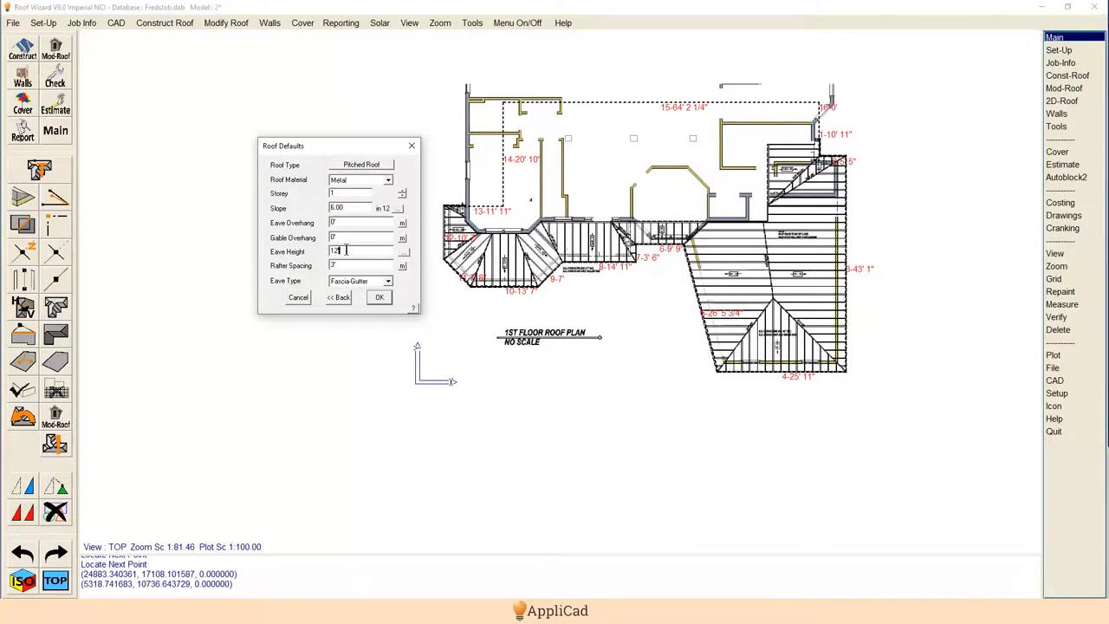
{"action": "type", "text": "1"}
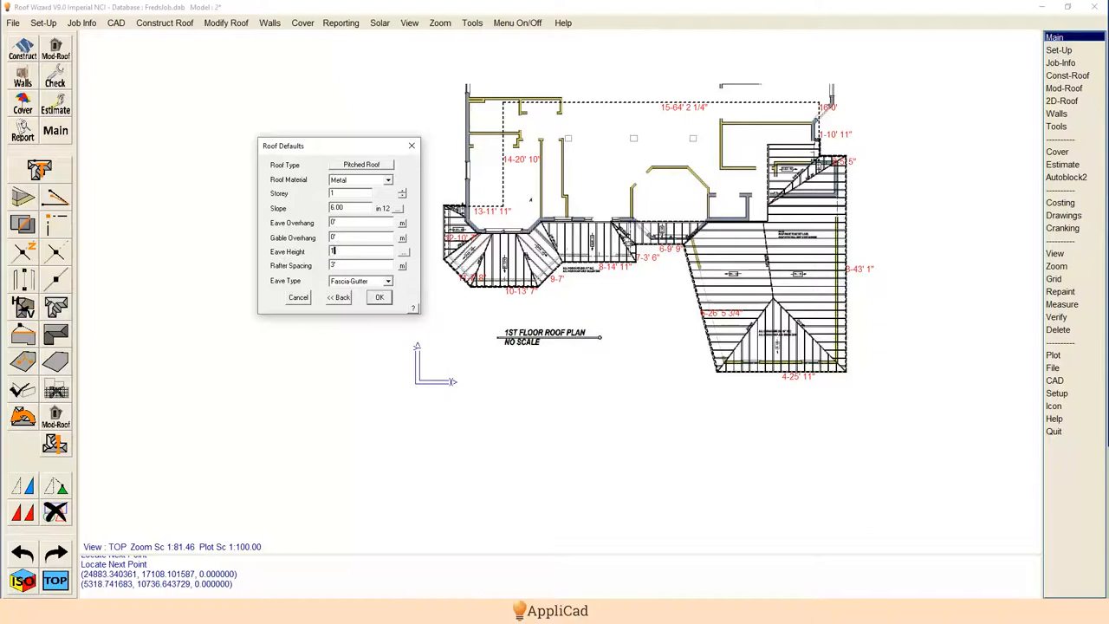
{"action": "type", "text": "10"}
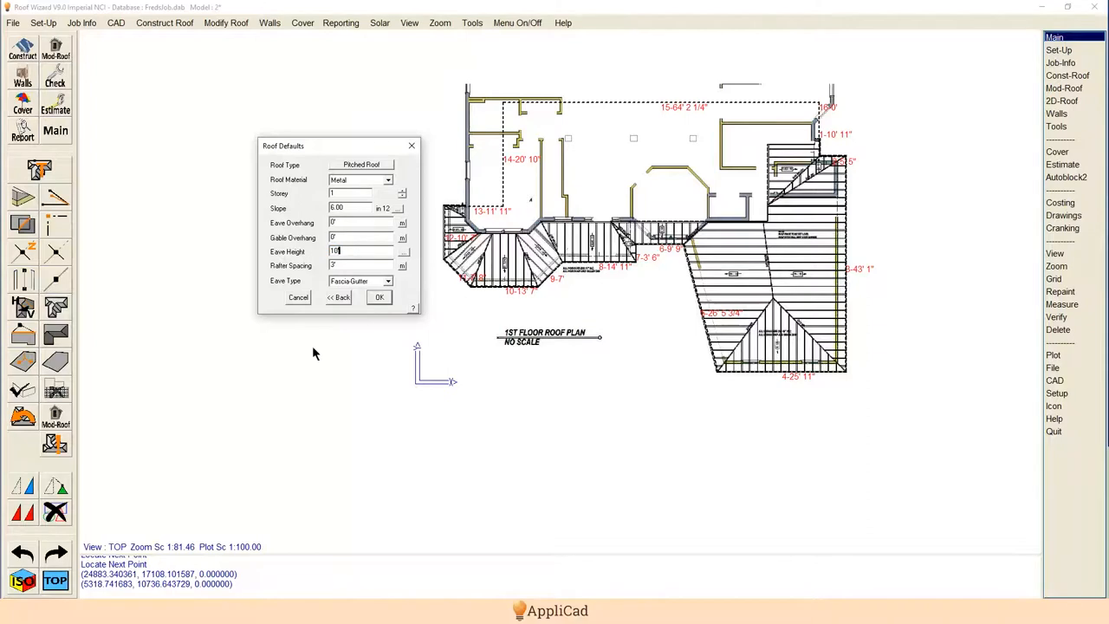
{"action": "mouse_move", "coordinate": [379, 297]}
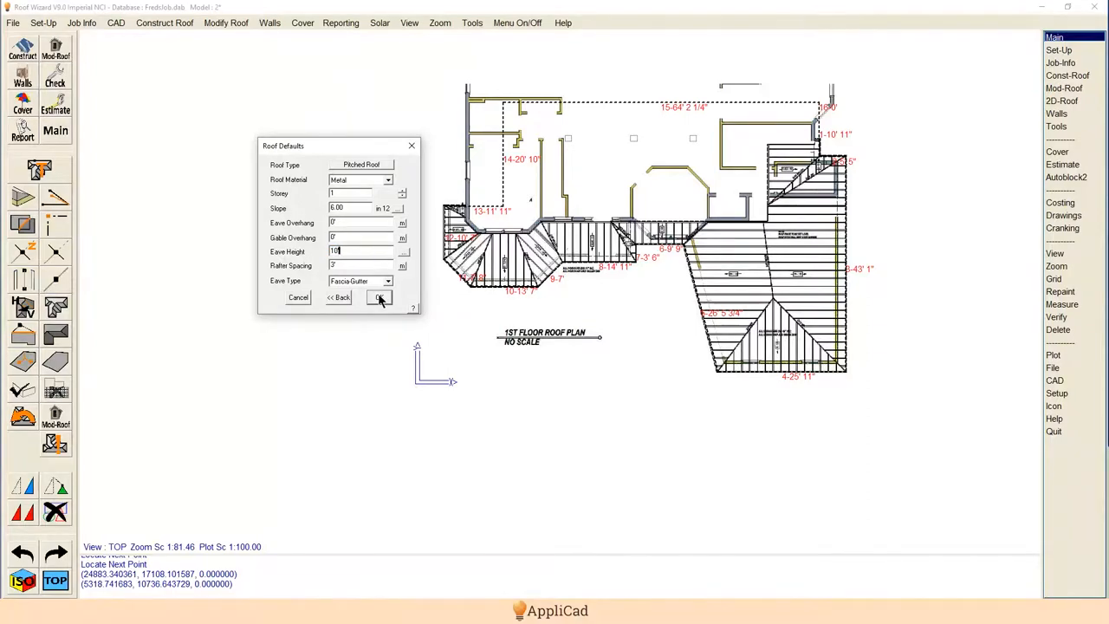
{"action": "left_click", "coordinate": [379, 297]}
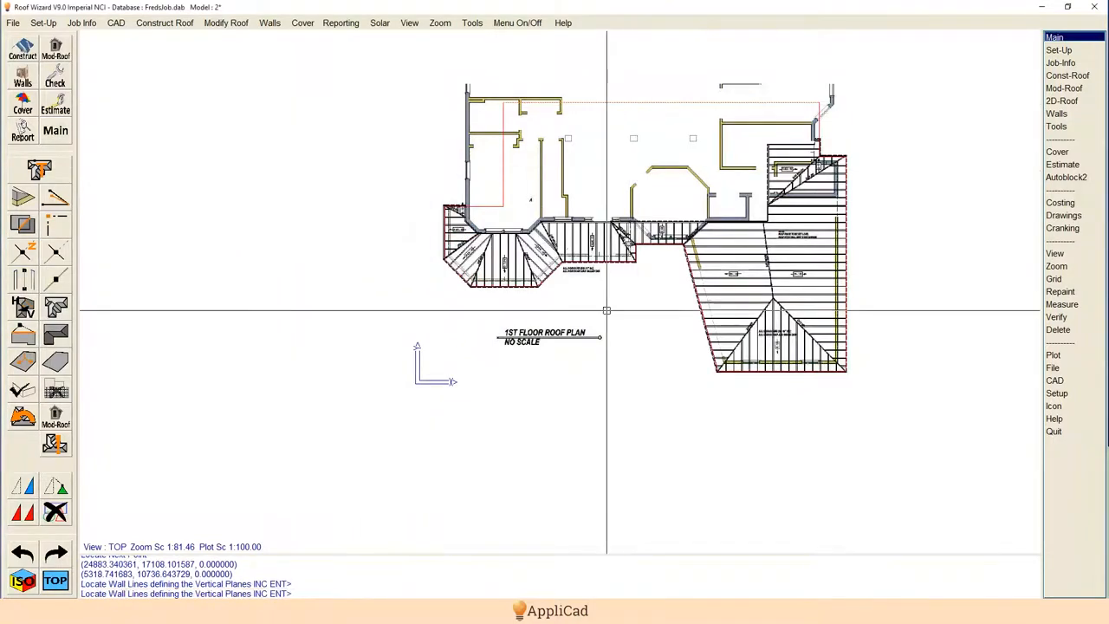
Mark the top wall as a gable end and continue to generate the roof planes.
{"action": "left_click", "coordinate": [546, 277]}
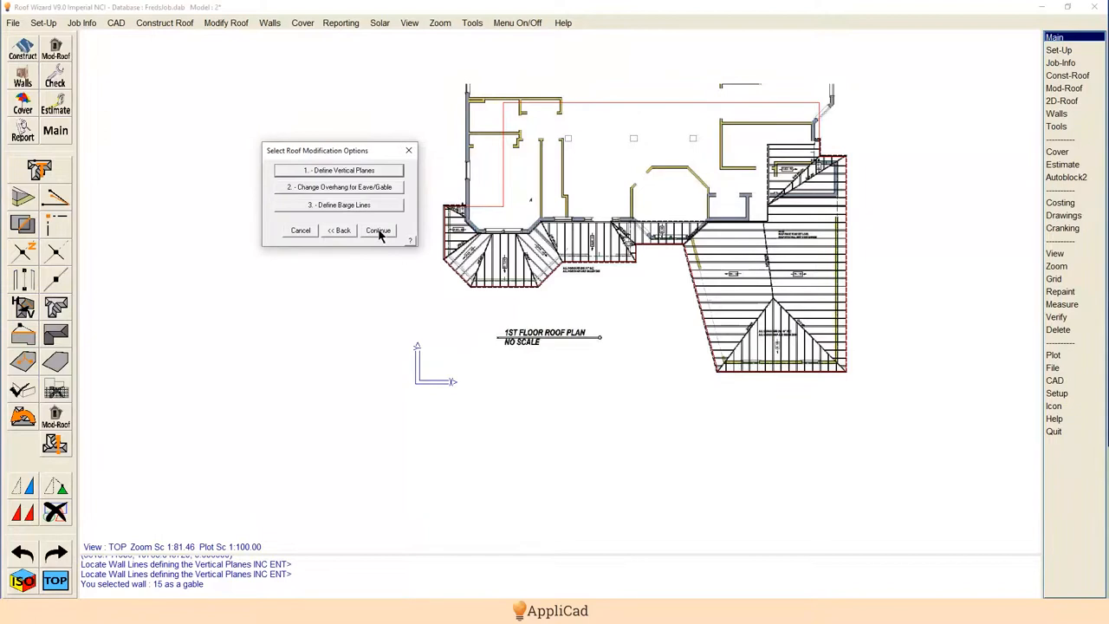
{"action": "left_click", "coordinate": [378, 231]}
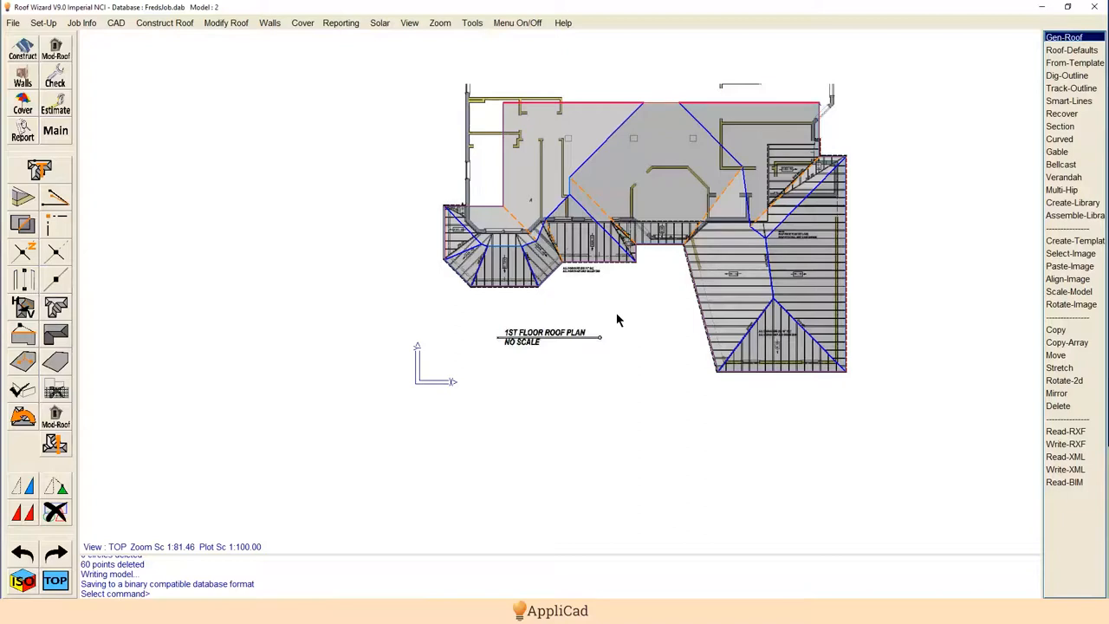
{"action": "mouse_move", "coordinate": [622, 310]}
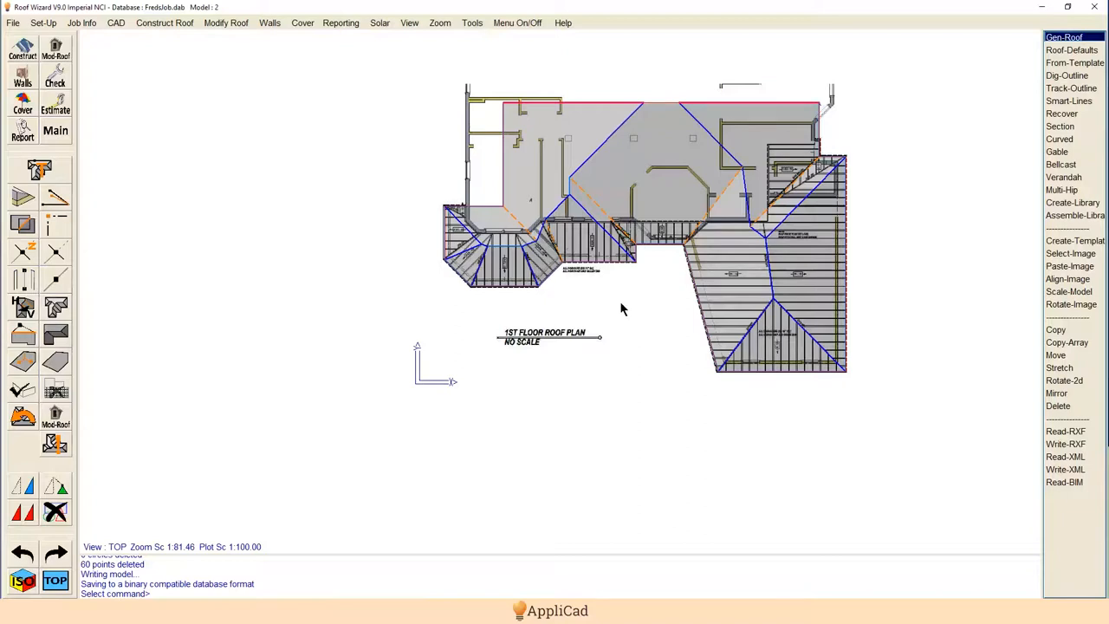
{"action": "mouse_move", "coordinate": [615, 288]}
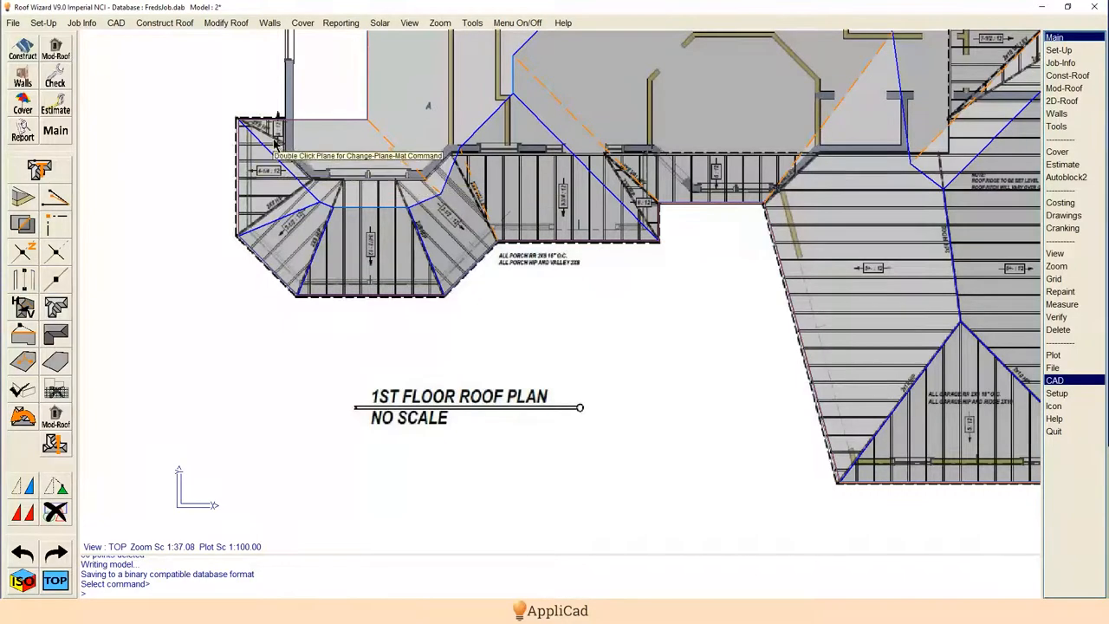
{"action": "mouse_move", "coordinate": [282, 197]}
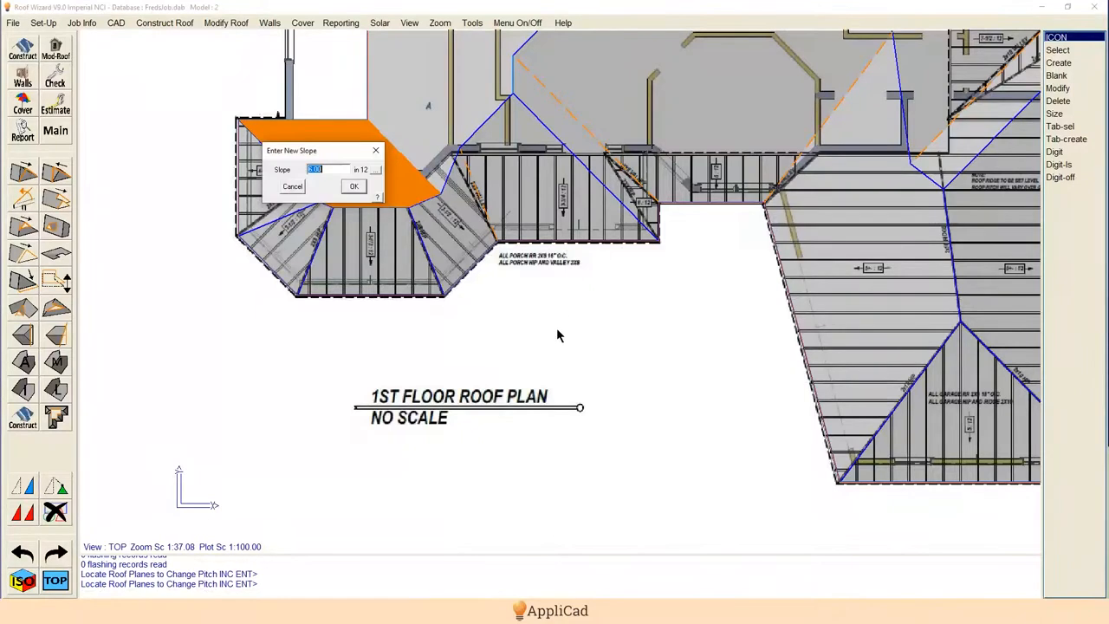
Re-pitch the upper porch plane to 8 in 12 and the porch's left end plane to 4.25 in 12.
{"action": "type", "text": "8"}
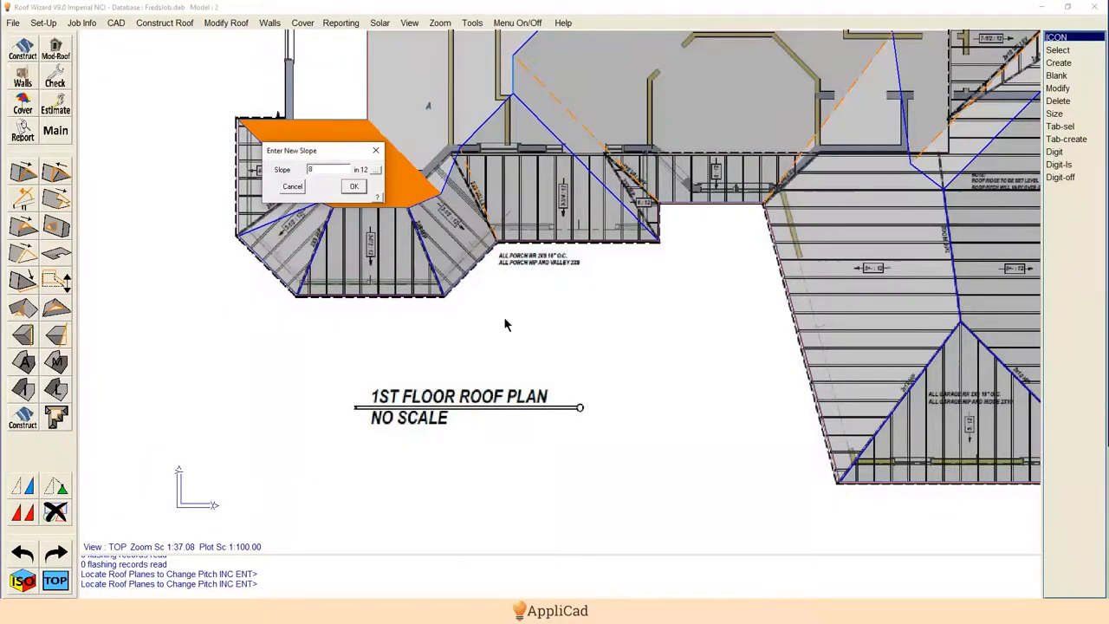
{"action": "left_click", "coordinate": [354, 187]}
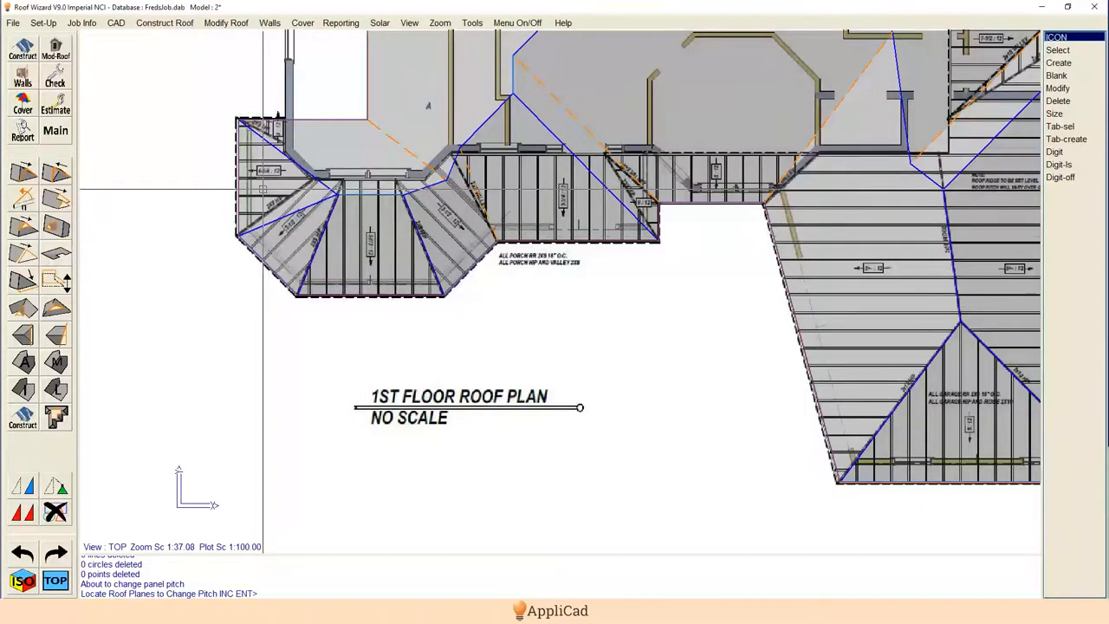
{"action": "left_click", "coordinate": [277, 182]}
{"action": "type", "text": "4.25"}
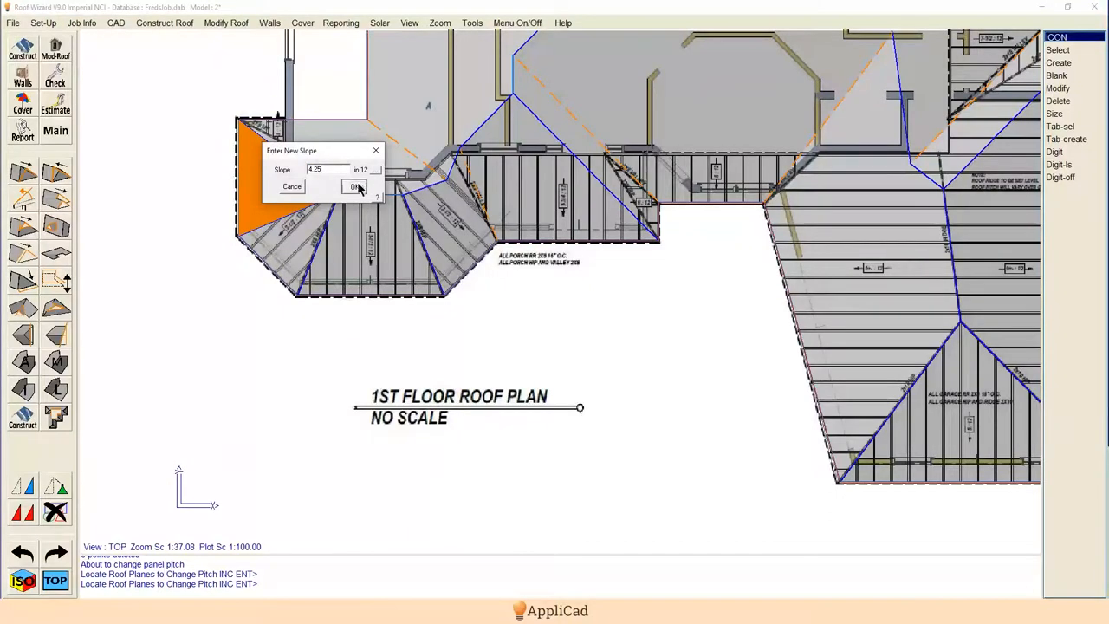
{"action": "left_click", "coordinate": [353, 187]}
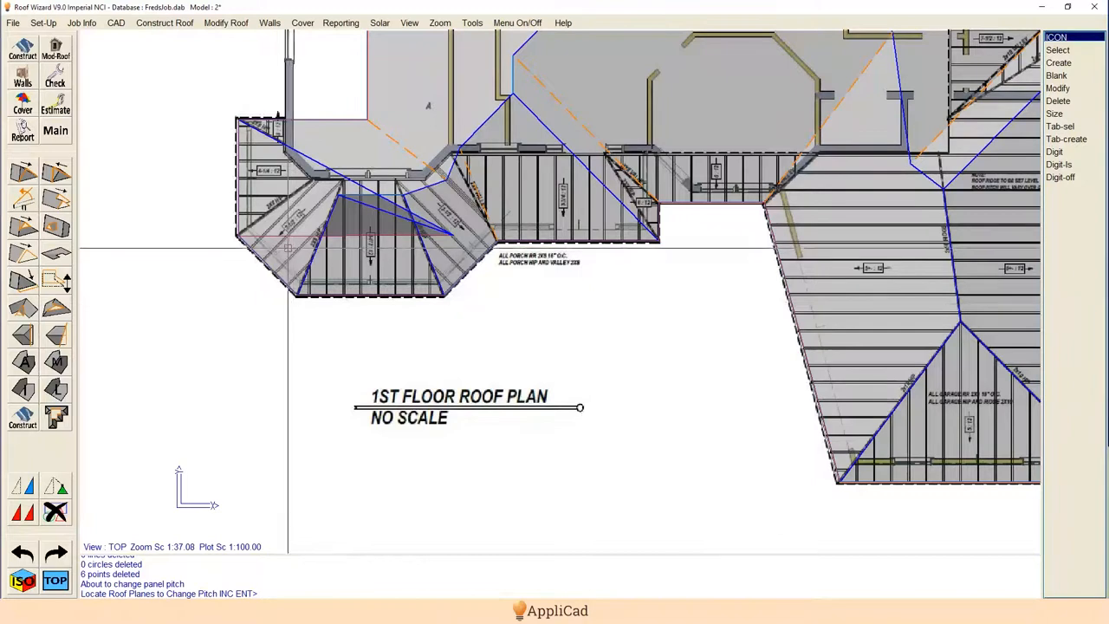
Re-pitch the lower-left porch planes and set the centre triangular porch plane to 3.5 in 12.
{"action": "left_click", "coordinate": [347, 260]}
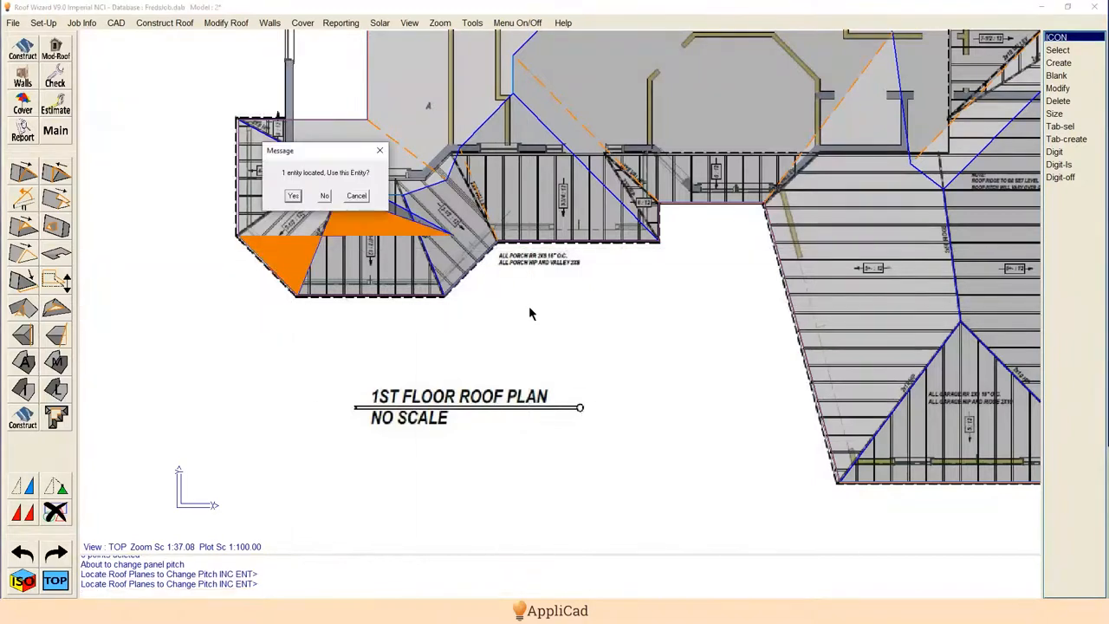
{"action": "left_click", "coordinate": [293, 195]}
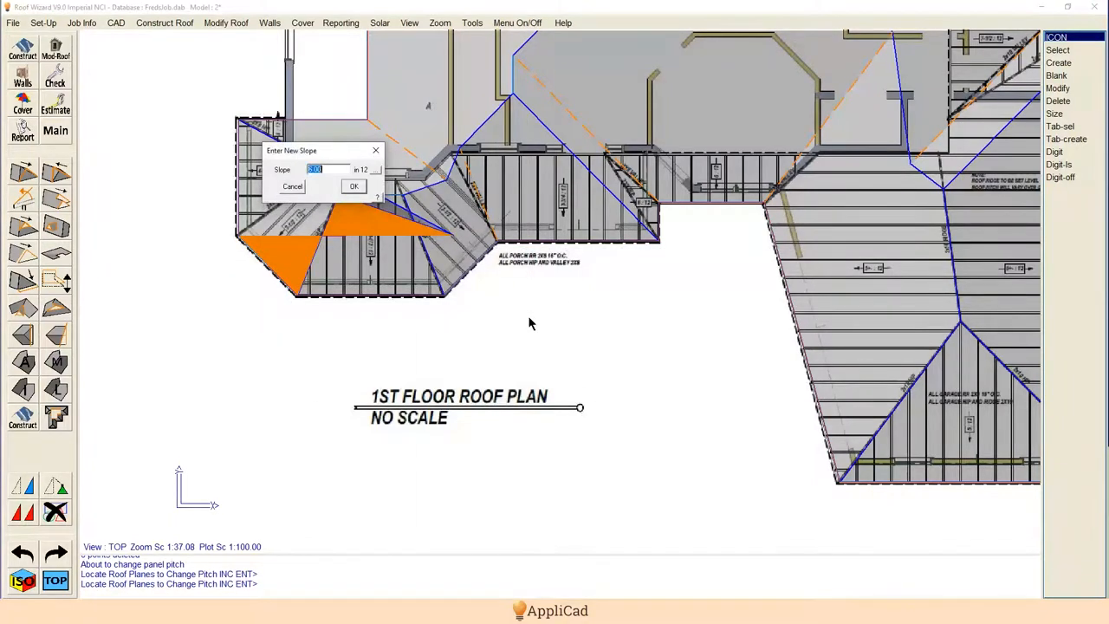
{"action": "left_click", "coordinate": [353, 187]}
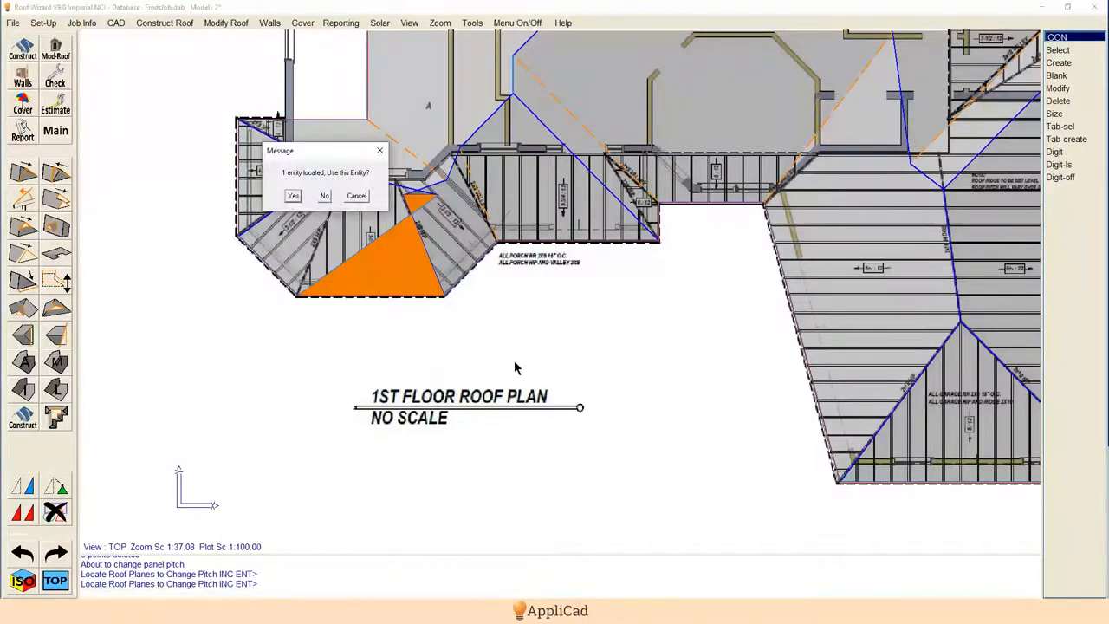
{"action": "left_click", "coordinate": [293, 195]}
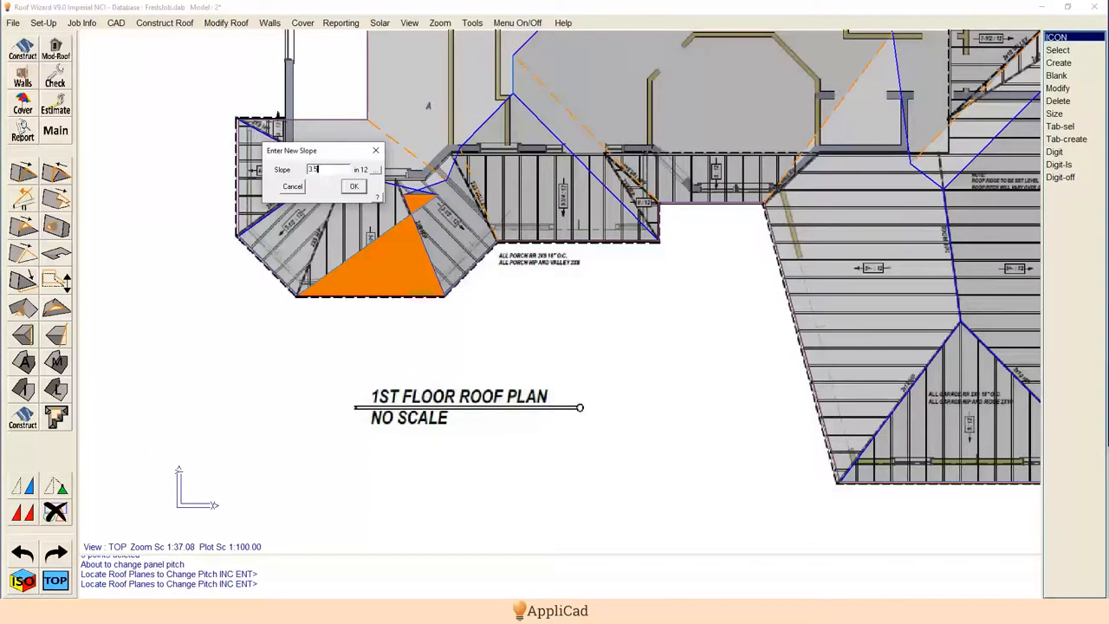
{"action": "left_click", "coordinate": [353, 186]}
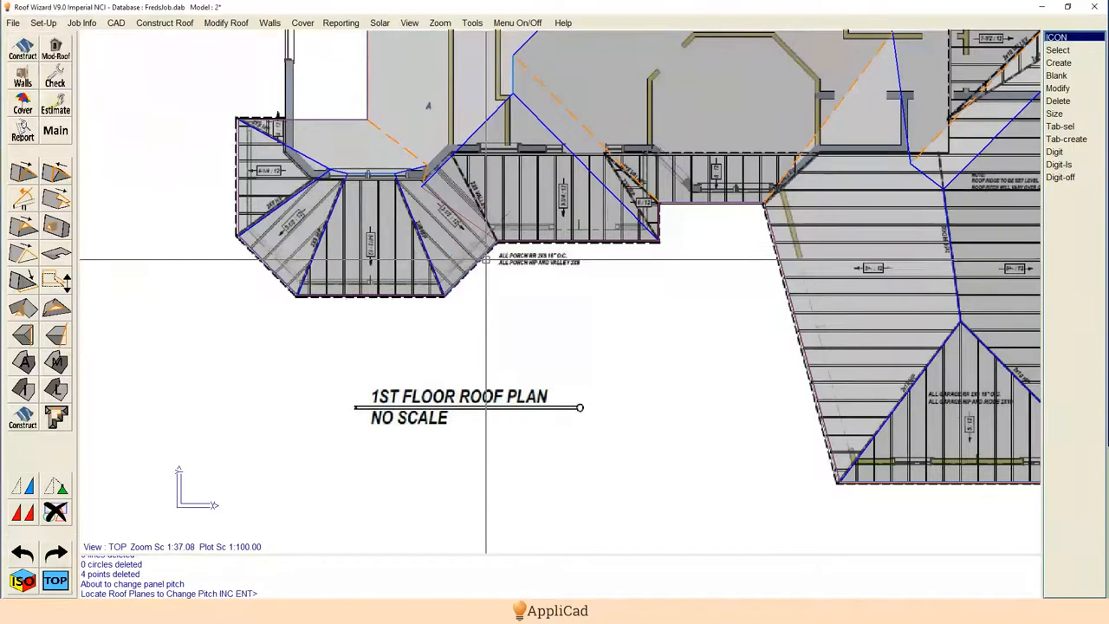
{"action": "mouse_move", "coordinate": [561, 208]}
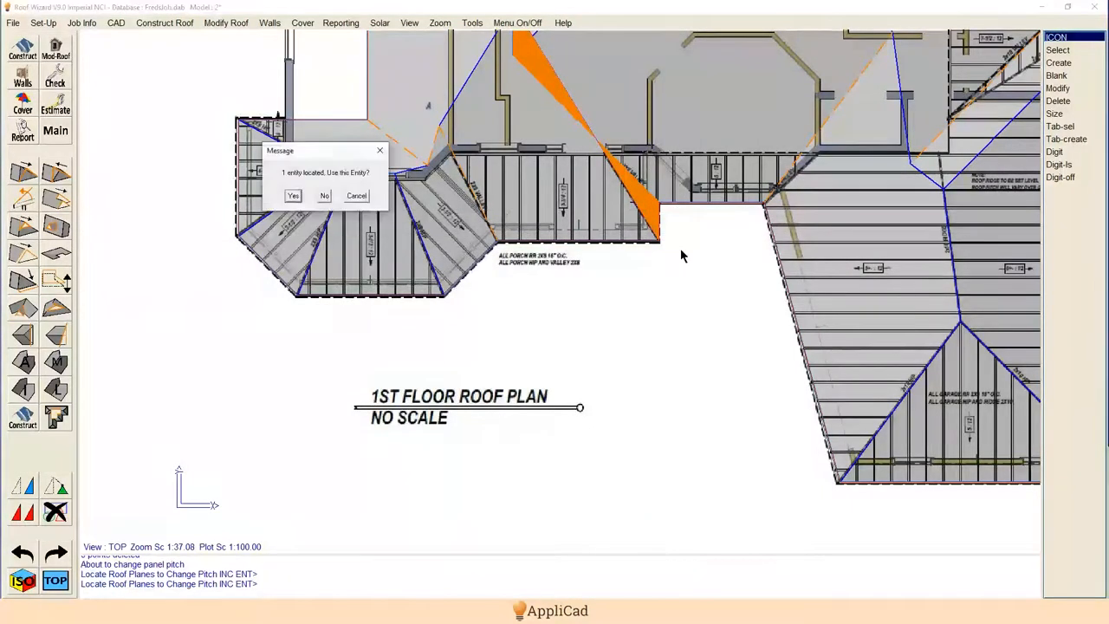
Re-pitch the located garage-side plane to 7.5 in 12 and the narrow plane beside it to 8 in 12.
{"action": "left_click", "coordinate": [293, 195]}
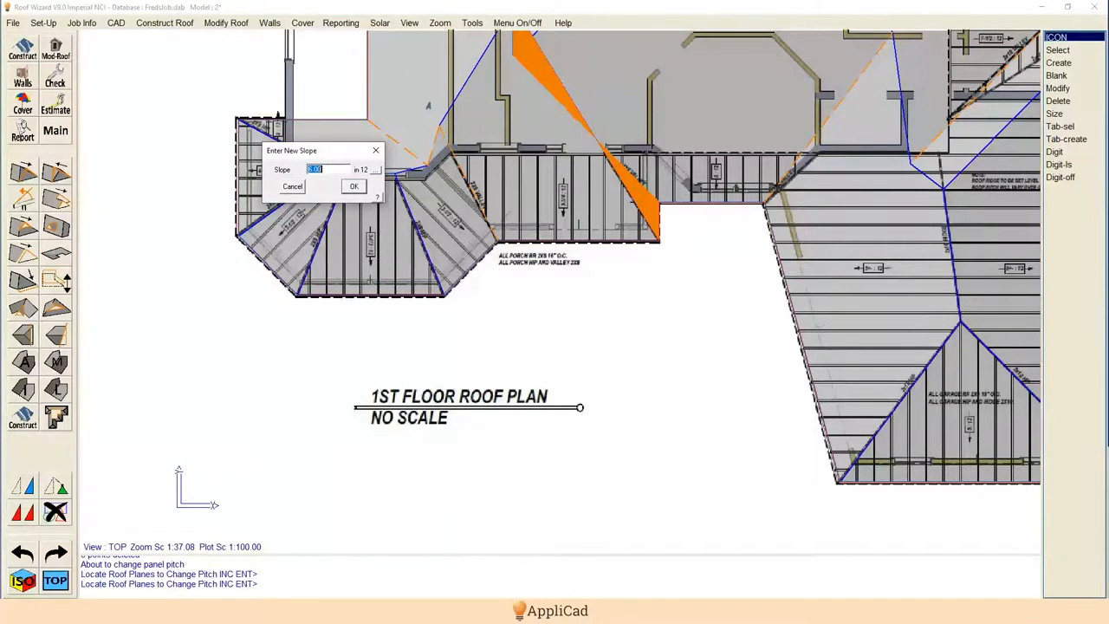
{"action": "mouse_move", "coordinate": [401, 242]}
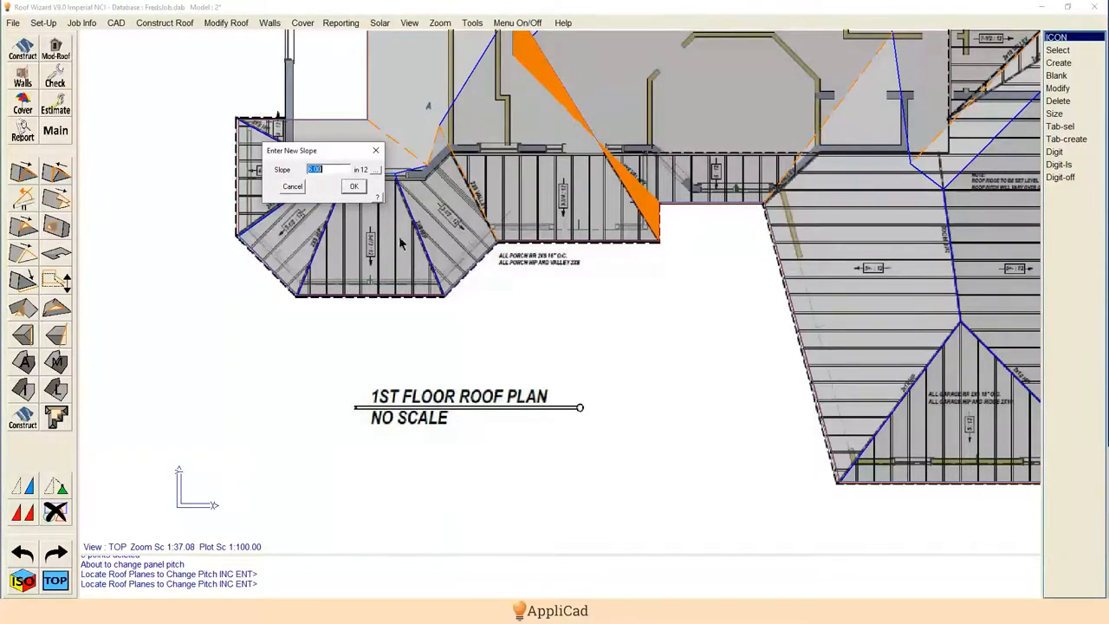
{"action": "left_click", "coordinate": [354, 186]}
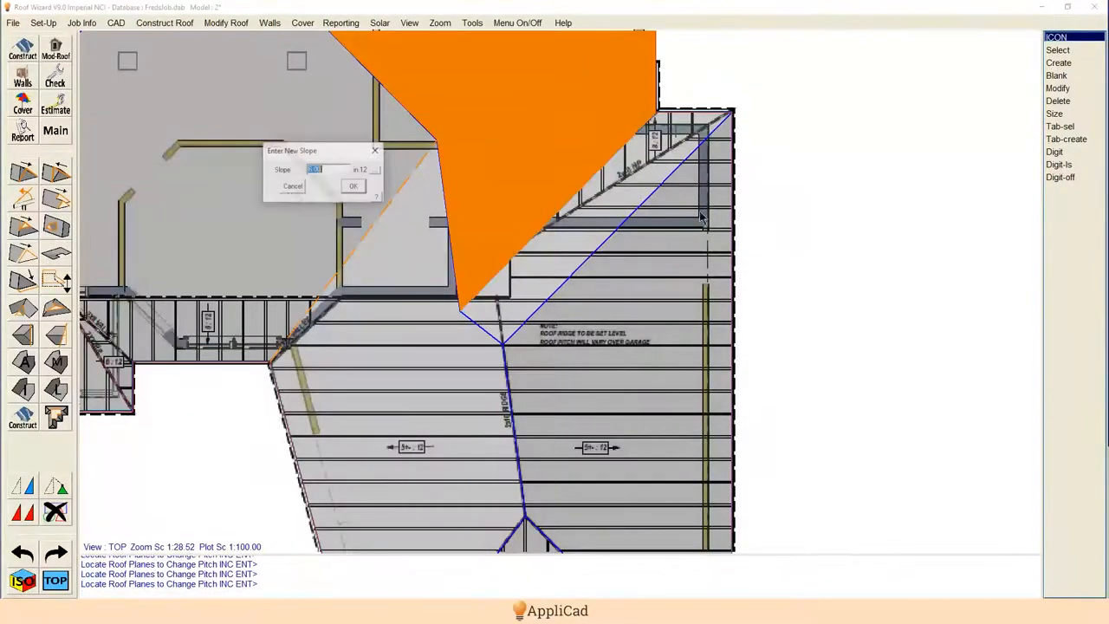
{"action": "type", "text": "7.5"}
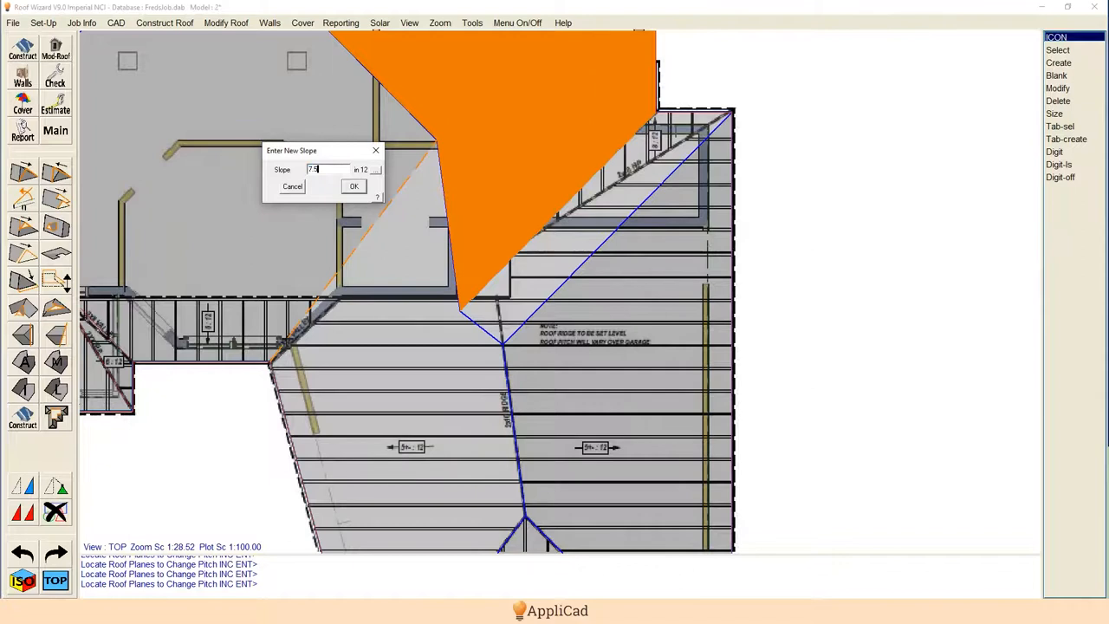
{"action": "left_click", "coordinate": [354, 185]}
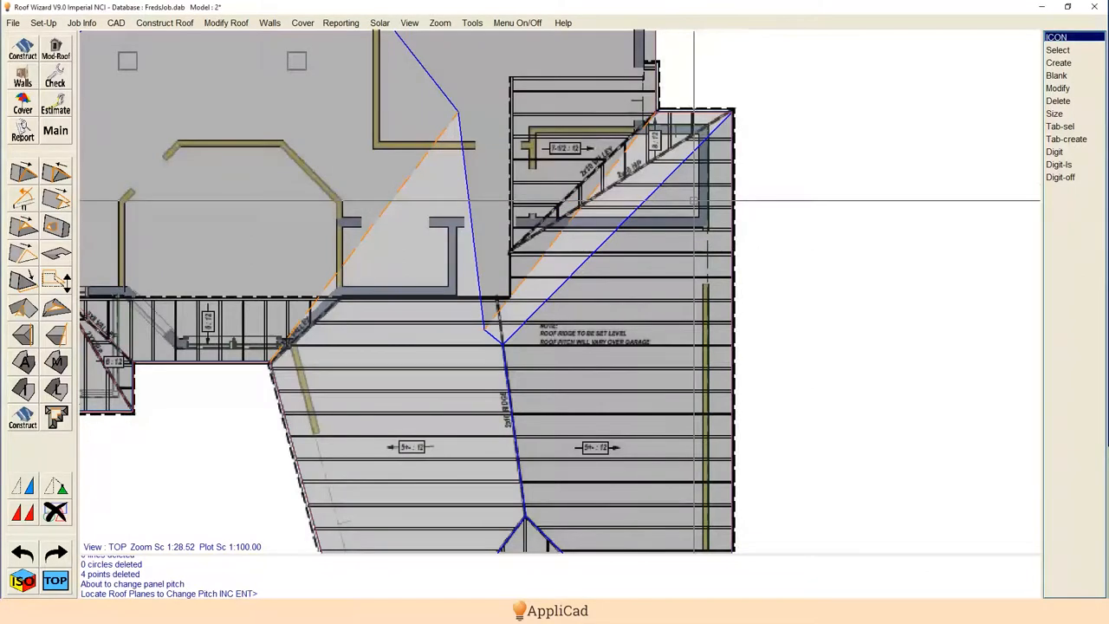
{"action": "left_click", "coordinate": [606, 217]}
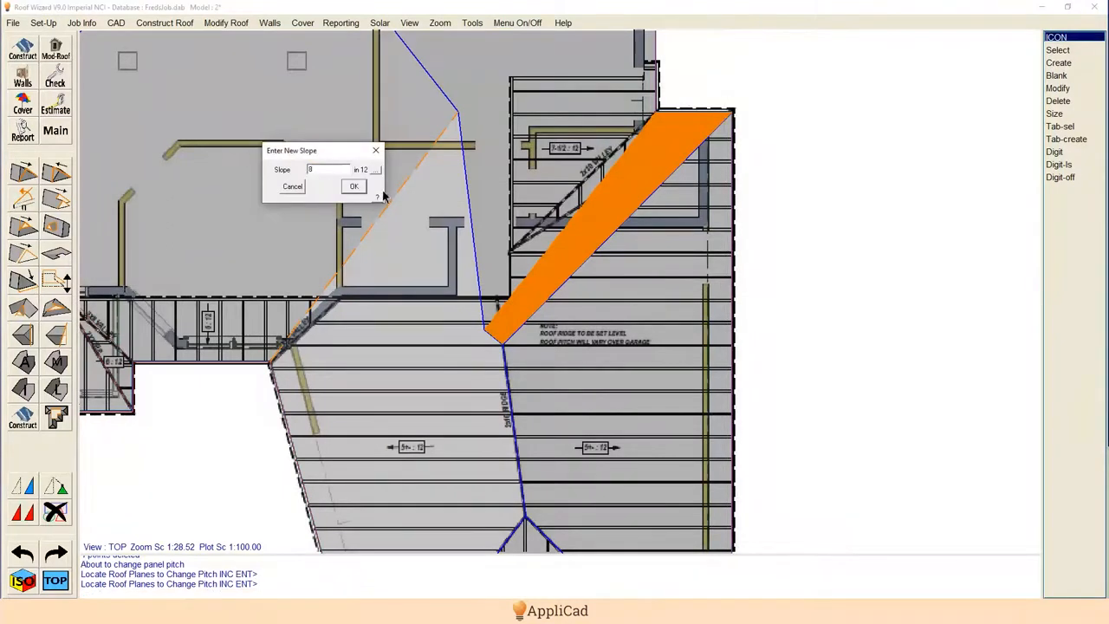
{"action": "left_click", "coordinate": [354, 186]}
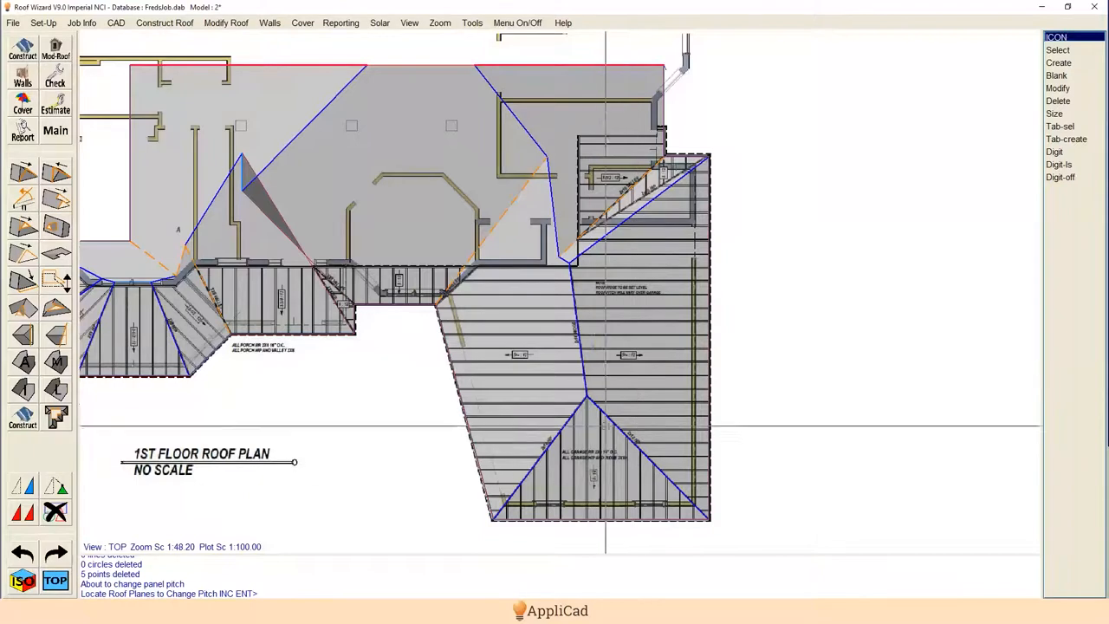
{"action": "mouse_move", "coordinate": [629, 208]}
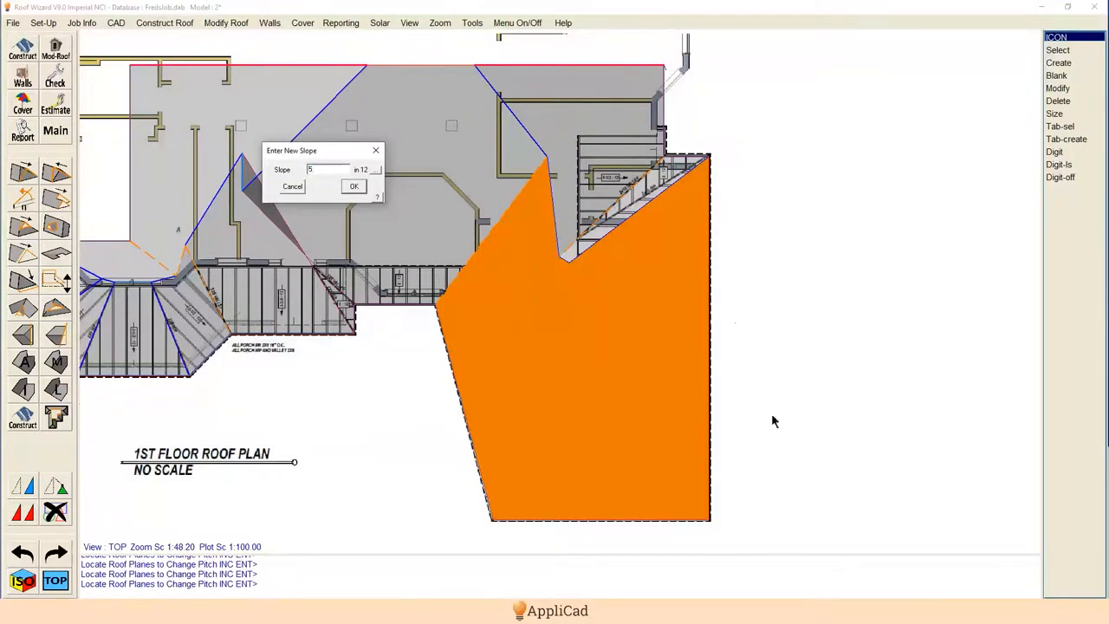
Apply the 5-in-12 slope to the large garage roof plane.
{"action": "left_click", "coordinate": [354, 185]}
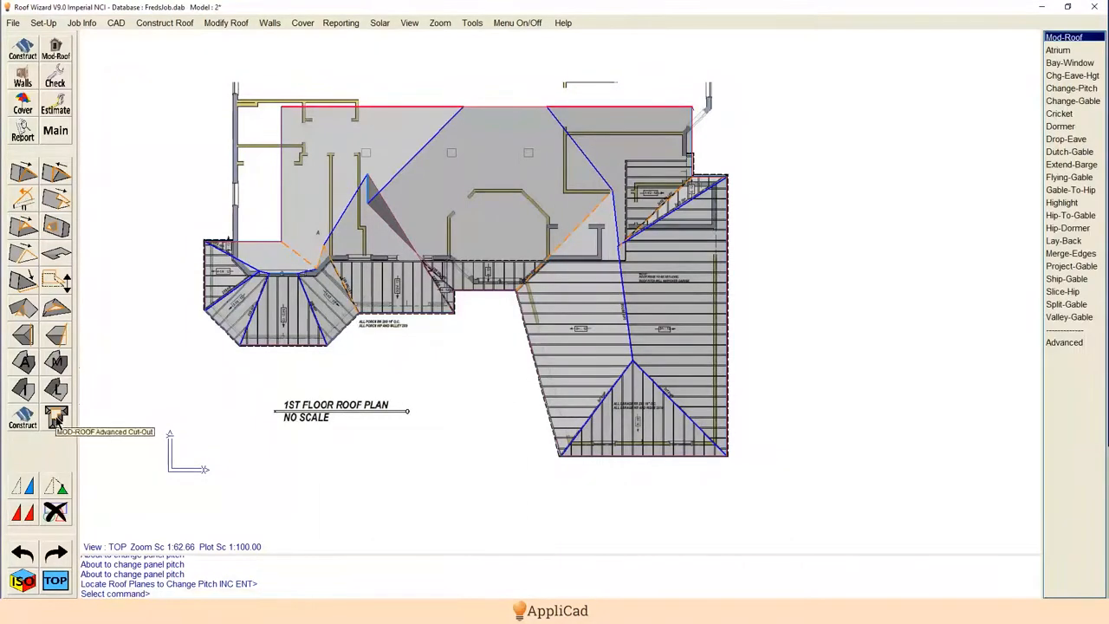
Start an advanced roof cut-out, accepting the default cut-out and digitising options.
{"action": "left_click", "coordinate": [56, 415]}
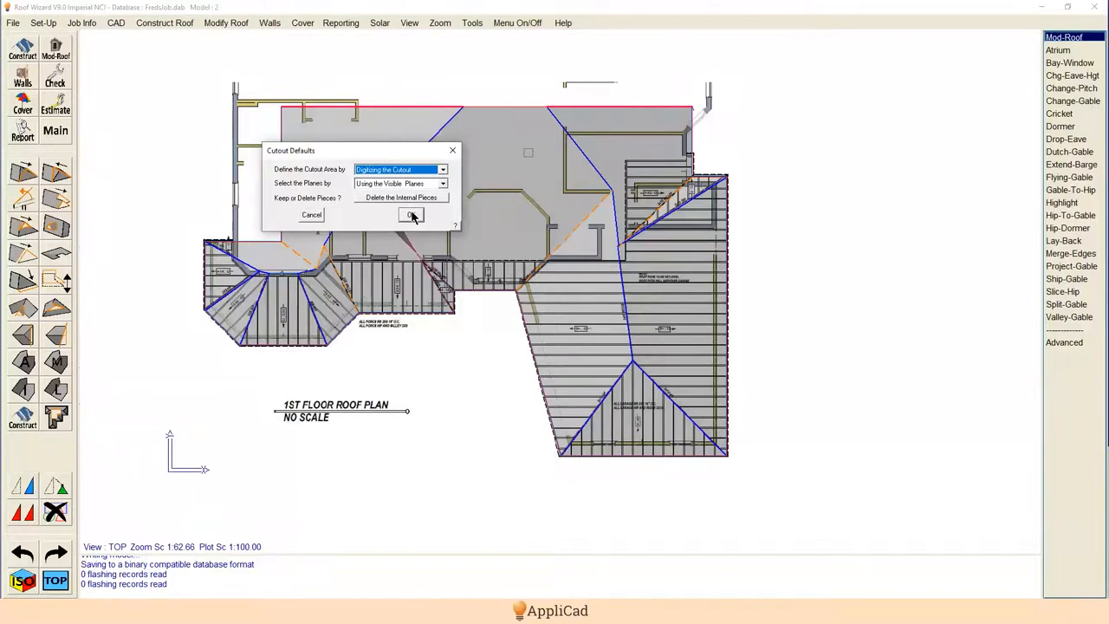
{"action": "left_click", "coordinate": [409, 215]}
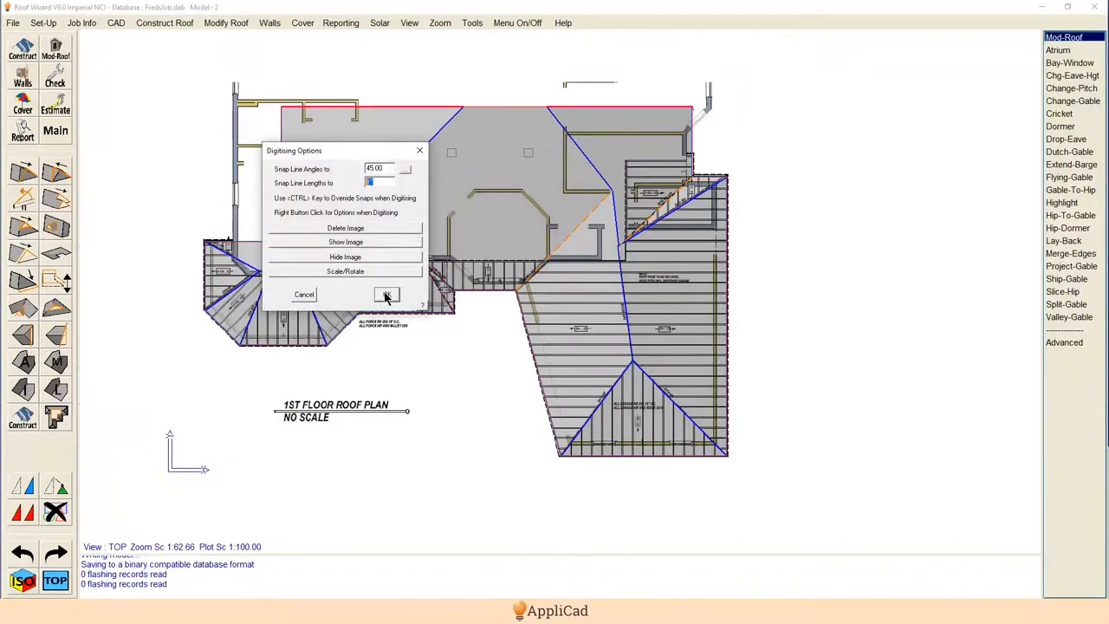
{"action": "left_click", "coordinate": [386, 294]}
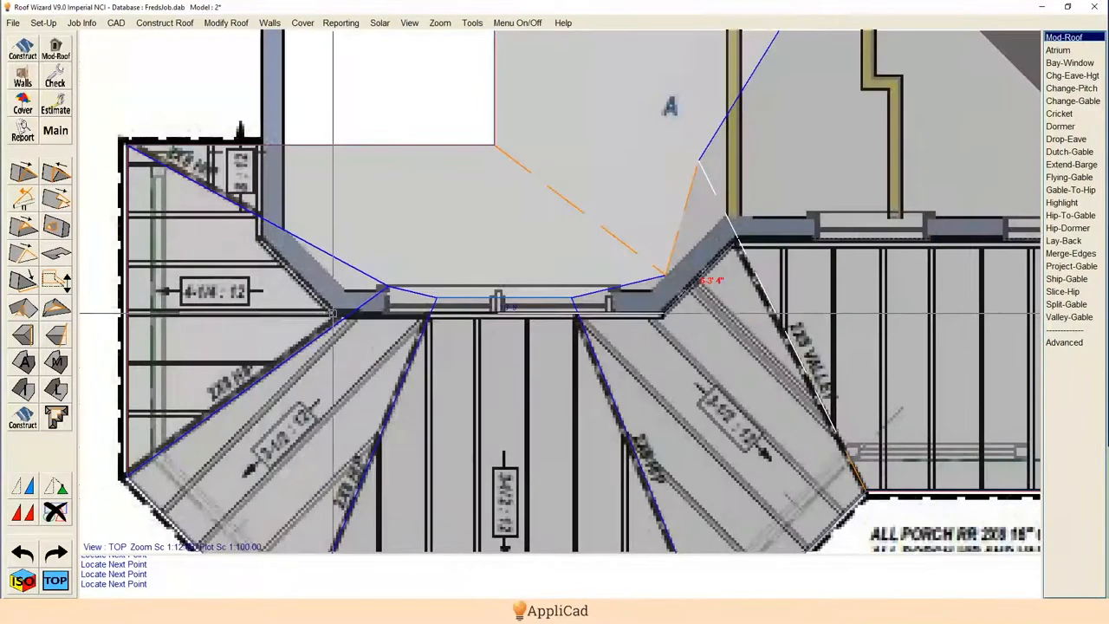
Digitise and close the cut-out outline, then cut away the upper roof planes inside it.
{"action": "left_click", "coordinate": [332, 309]}
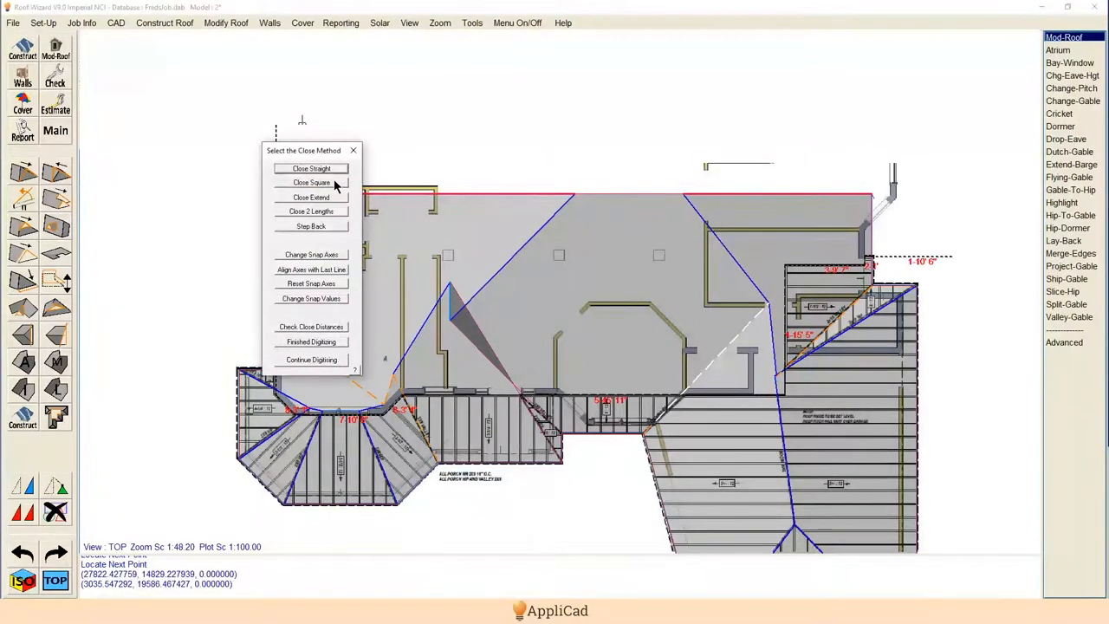
{"action": "left_click", "coordinate": [311, 182]}
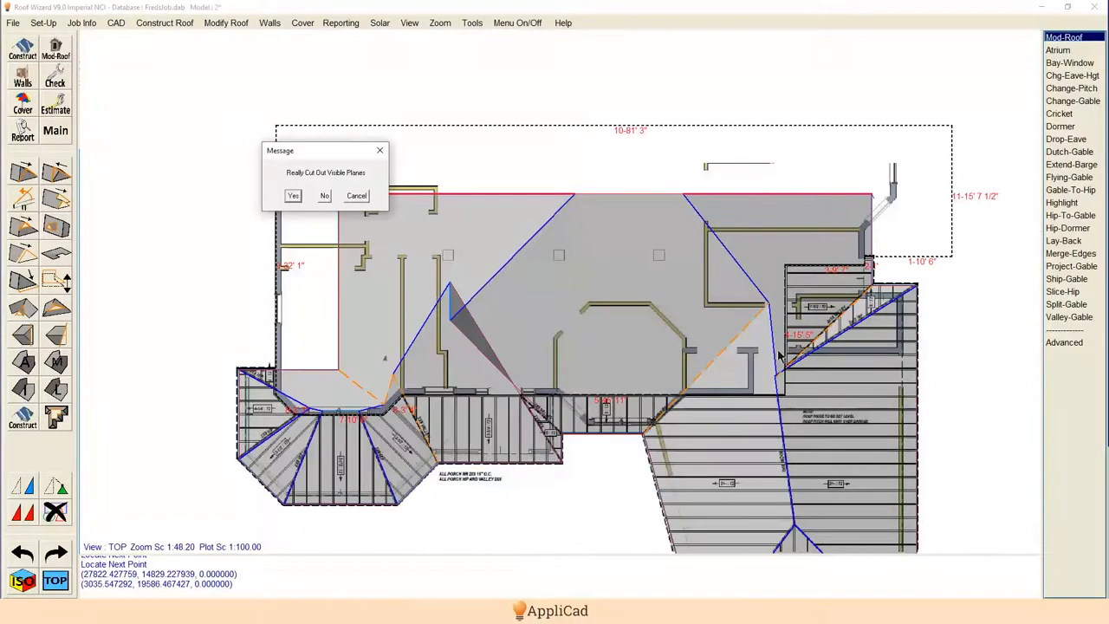
{"action": "left_click", "coordinate": [293, 195]}
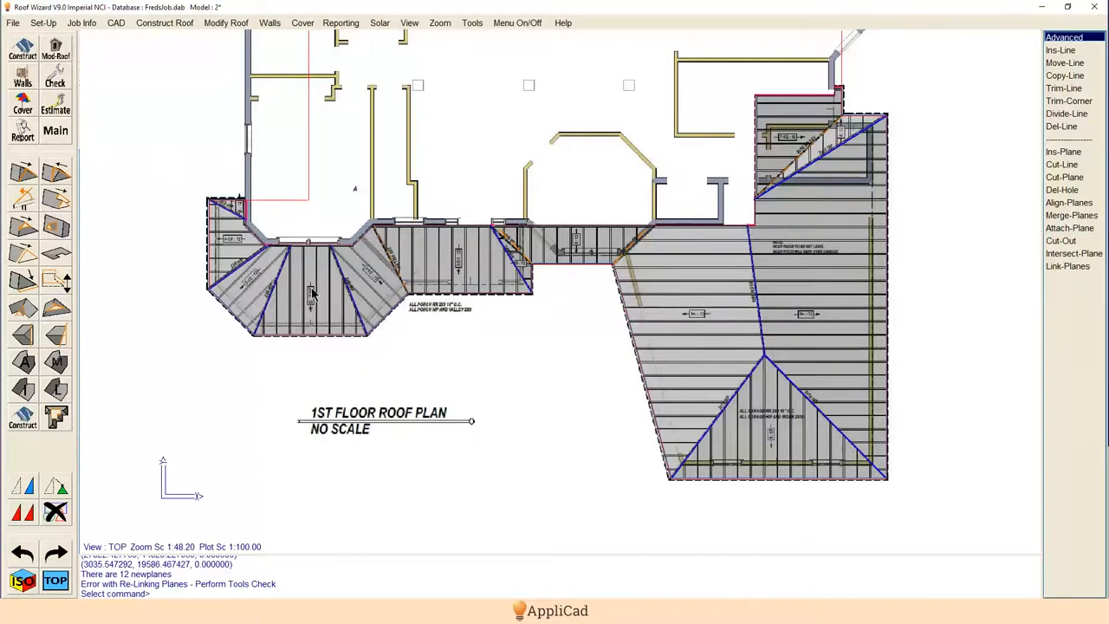
{"action": "mouse_move", "coordinate": [71, 152]}
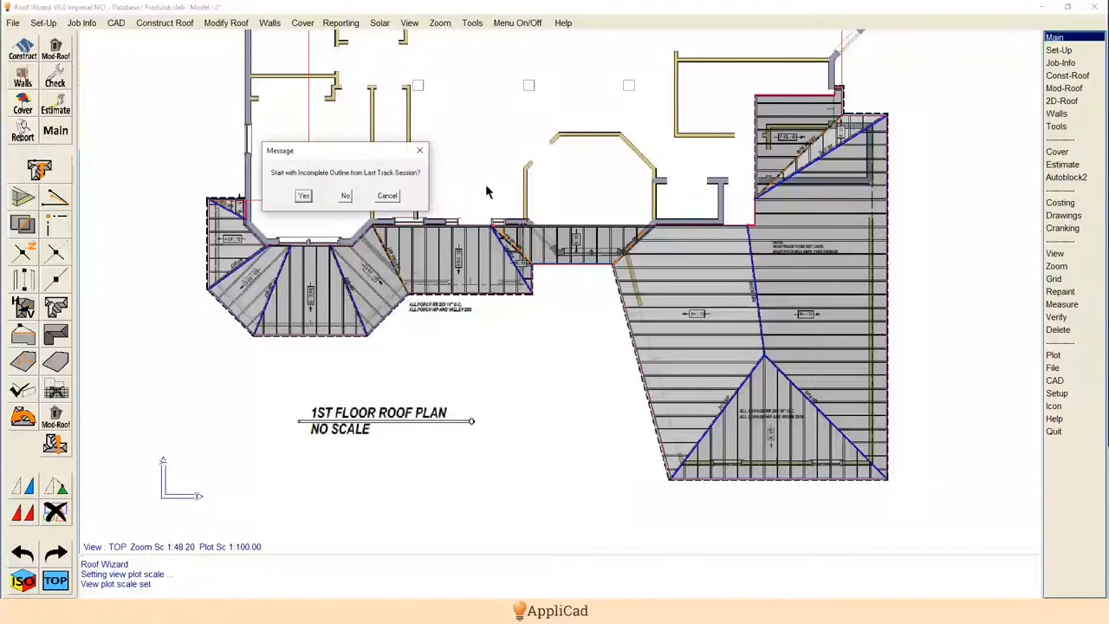
Begin roof covering, answering the prompt about the earlier incomplete outline.
{"action": "left_click", "coordinate": [303, 195]}
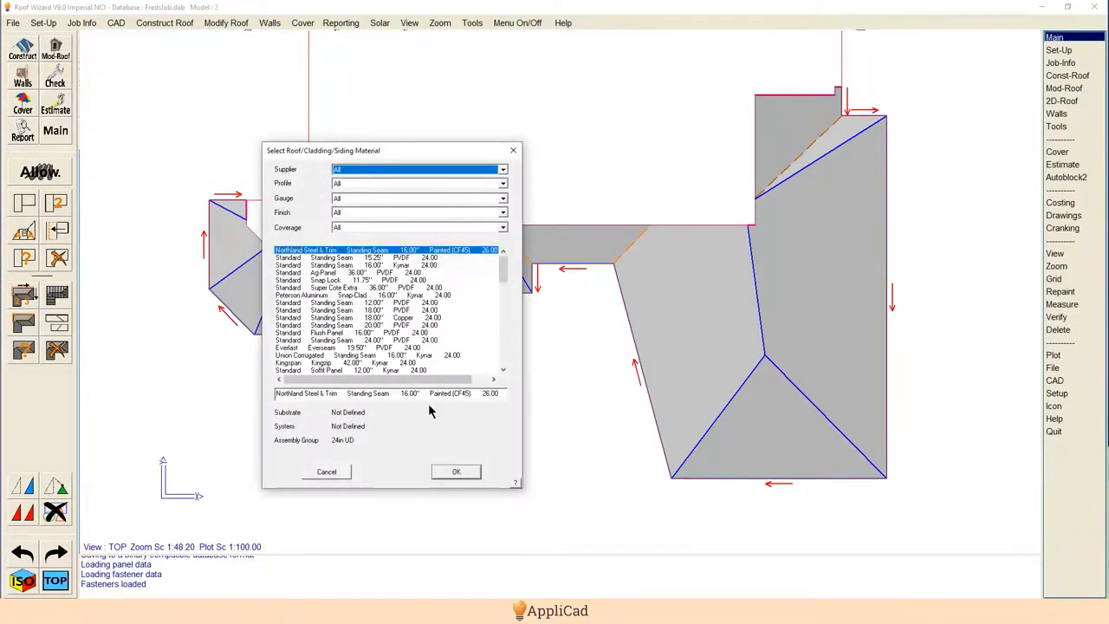
Cover the planes with Northland Steel & Trim Standing Seam panels, reporting 2184 sqft panel area.
{"action": "left_click", "coordinate": [456, 471]}
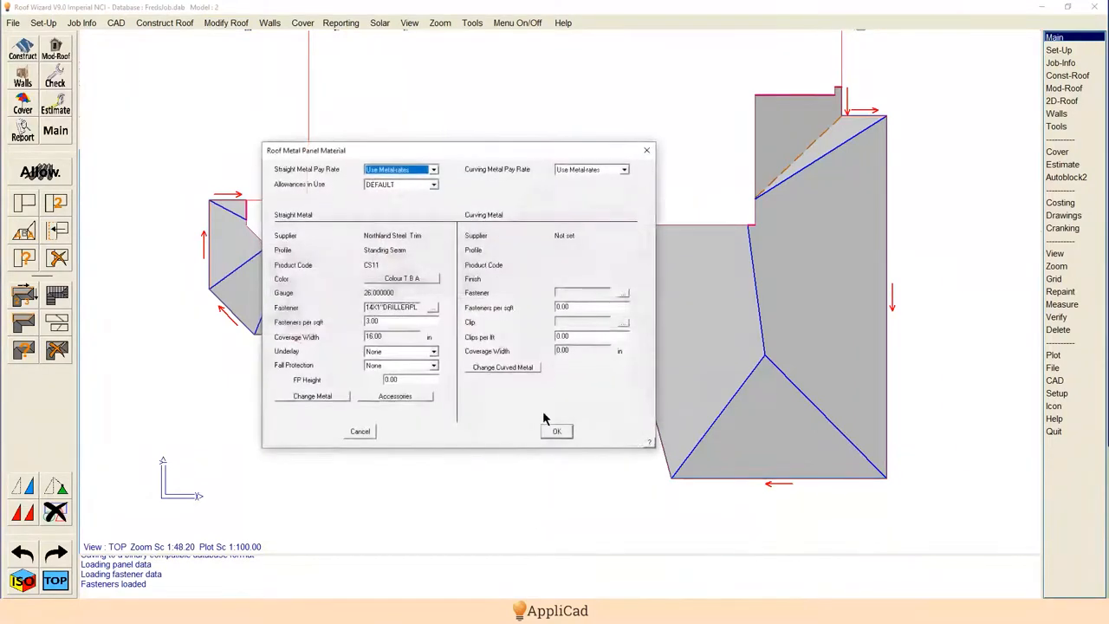
{"action": "left_click", "coordinate": [557, 431]}
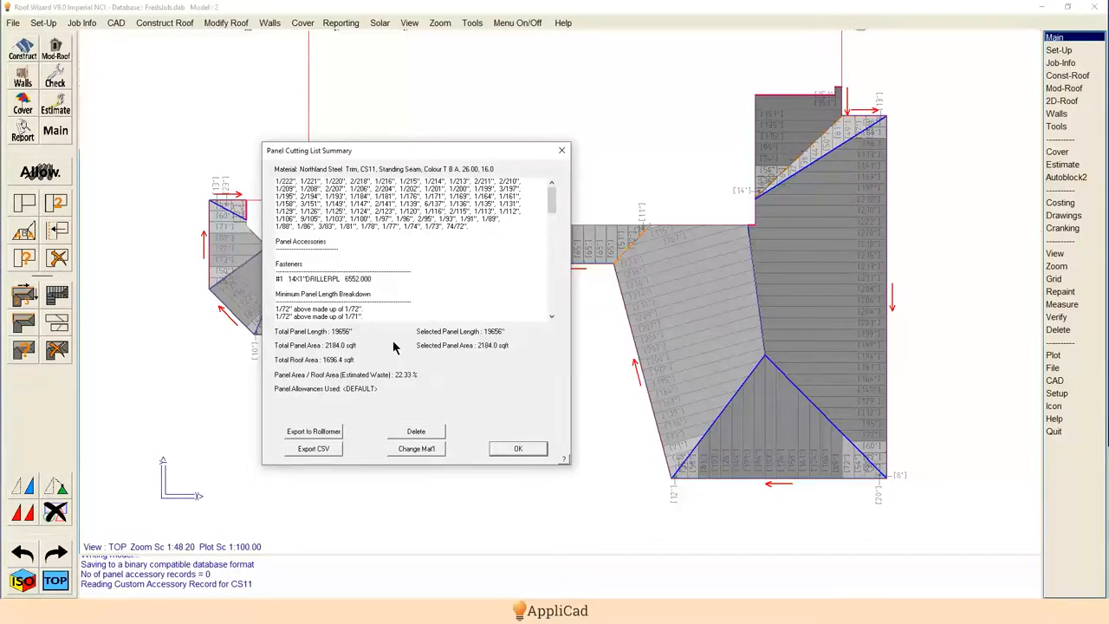
{"action": "mouse_move", "coordinate": [385, 338]}
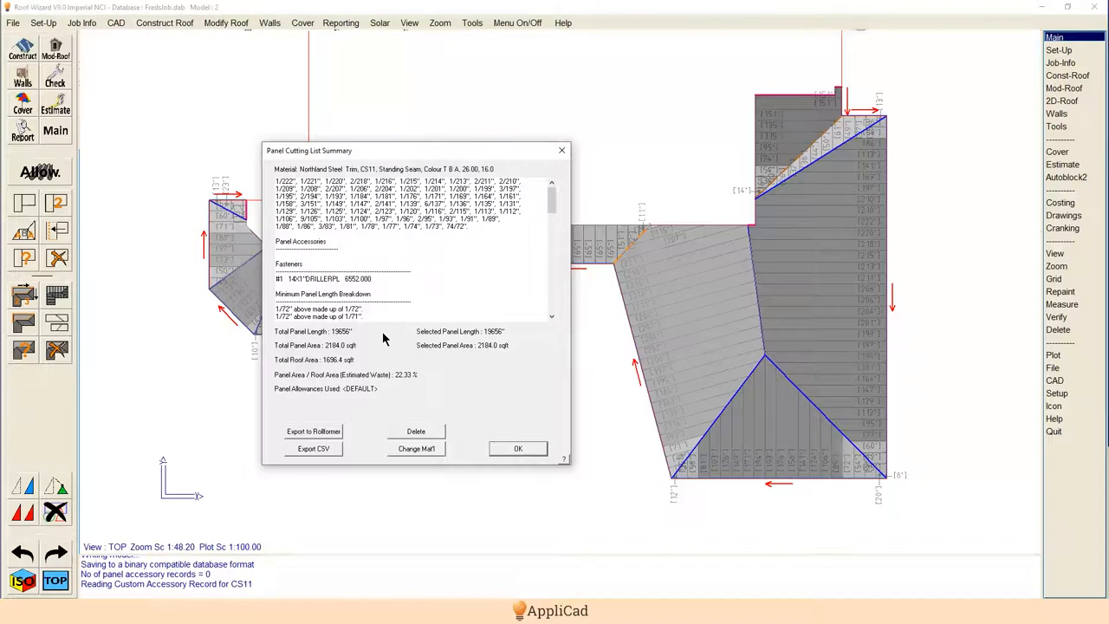